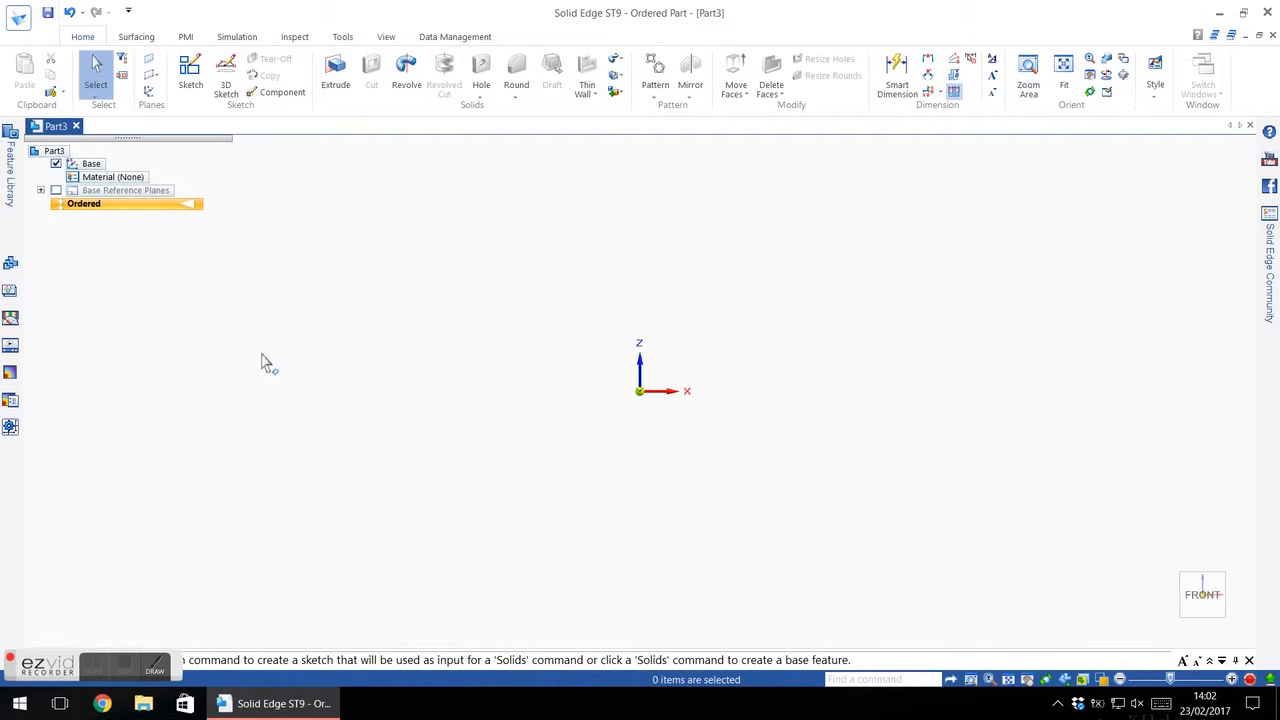
# Look over the recent-files page and the Surfacing commands, then return to the main modelling ribbon.
pyautogui.click(18, 12)
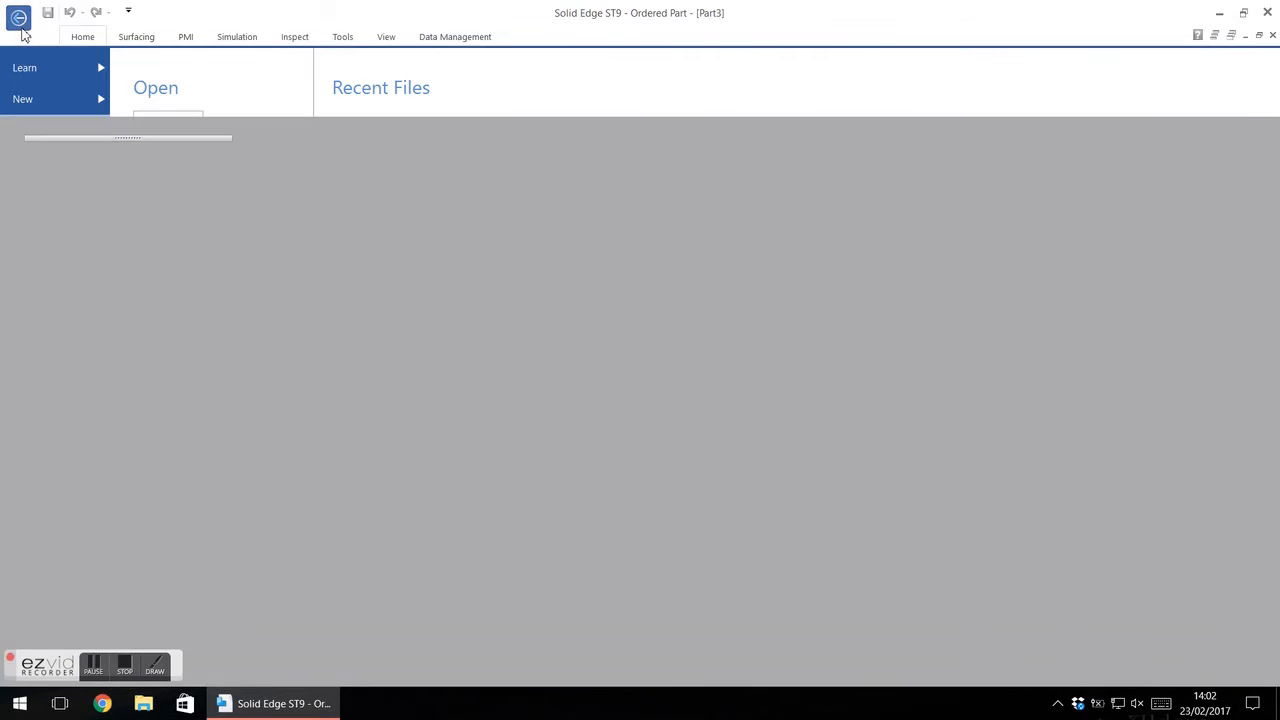
pyautogui.click(18, 12)
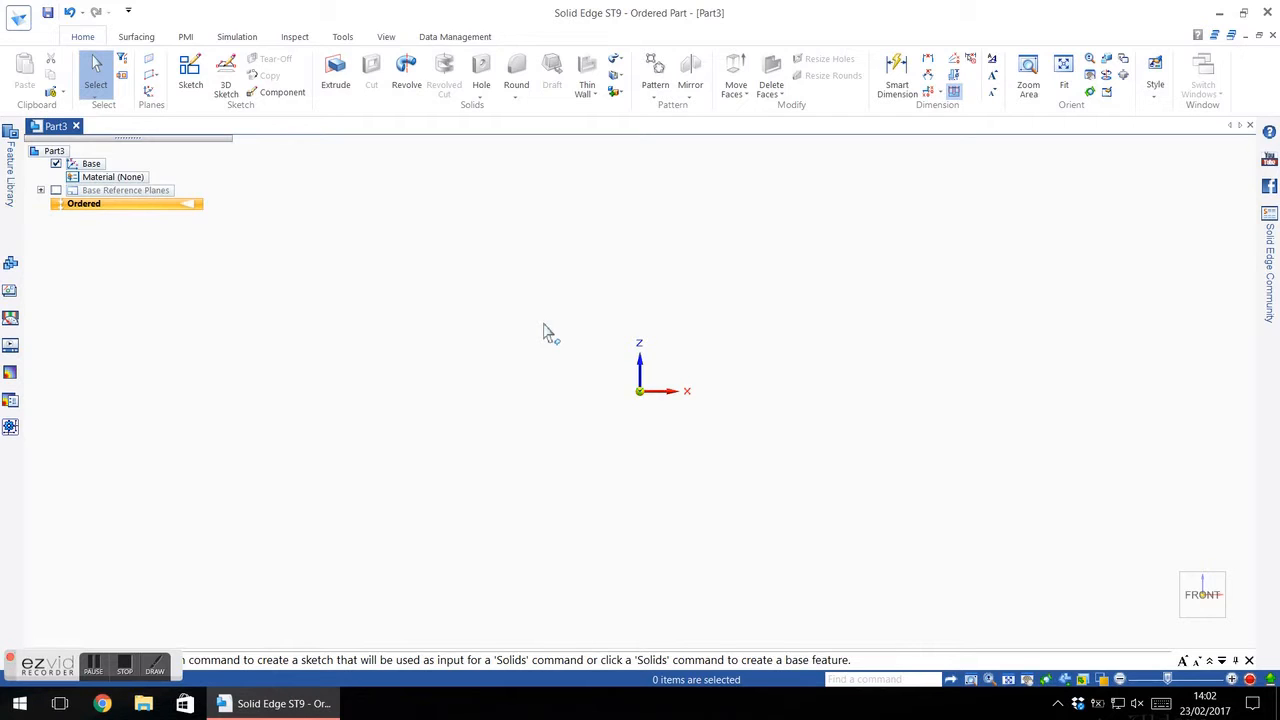
pyautogui.moveTo(656, 410)
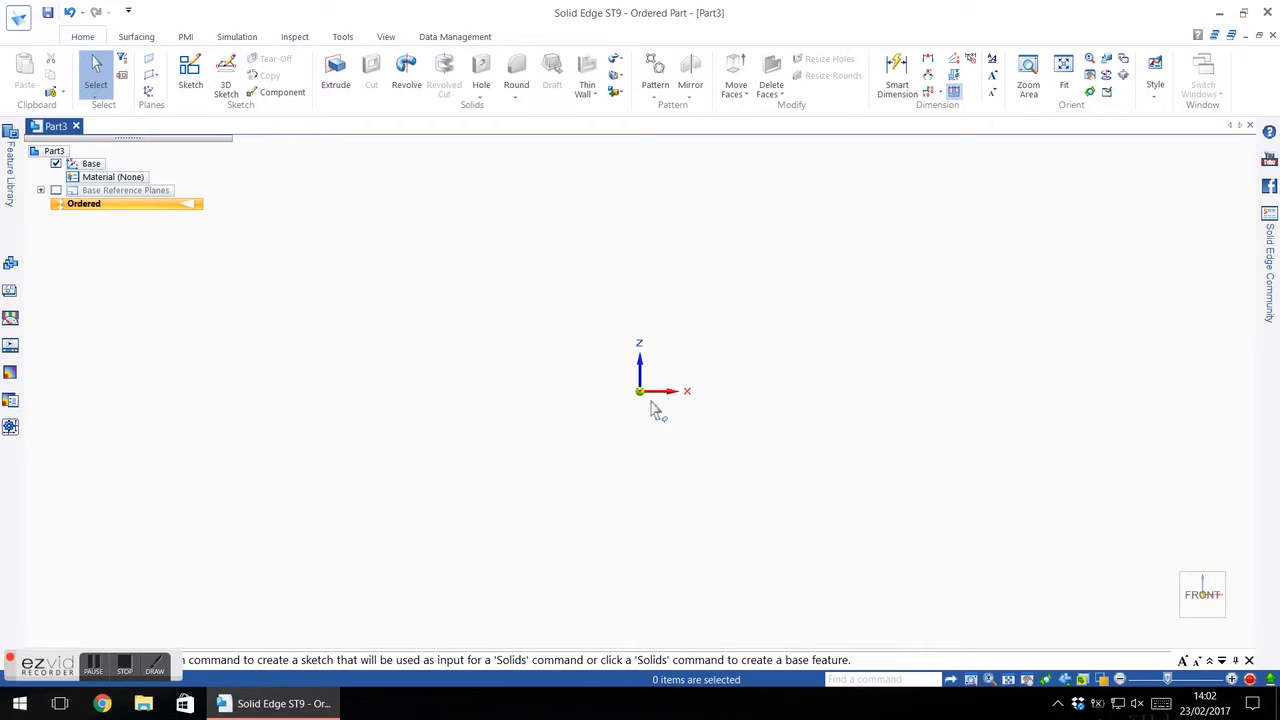
pyautogui.moveTo(448, 292)
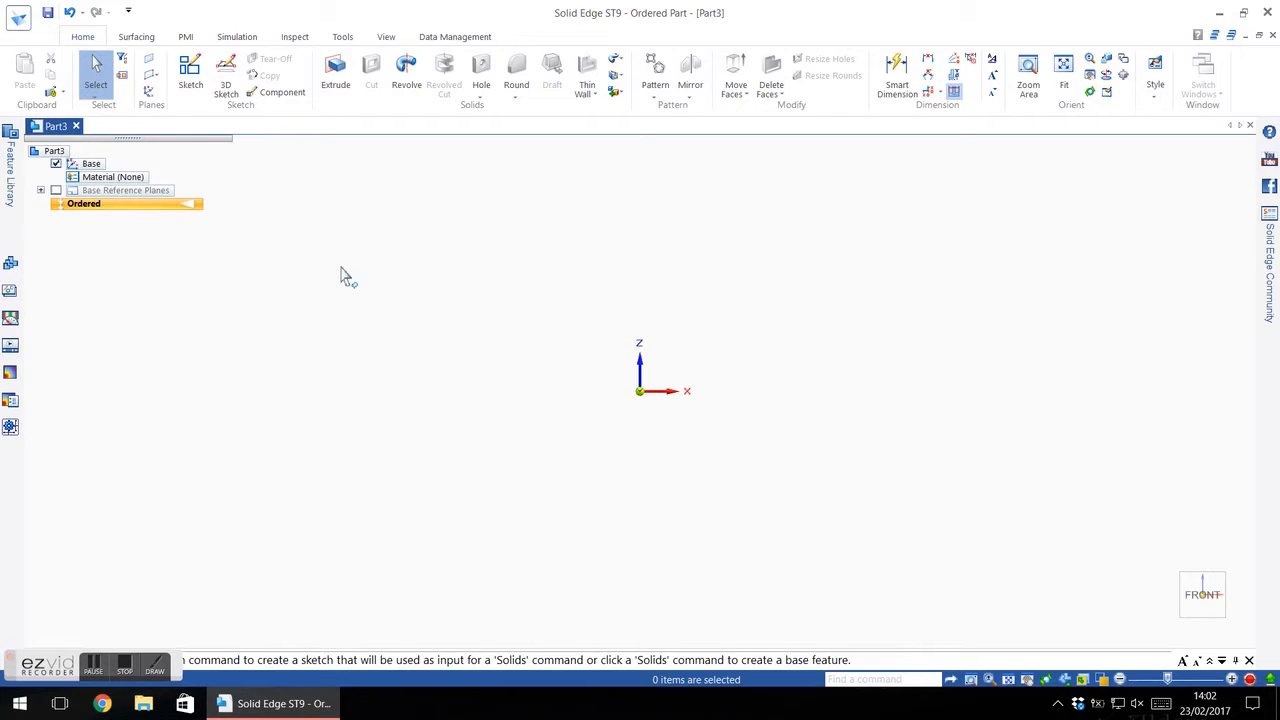
pyautogui.moveTo(698, 412)
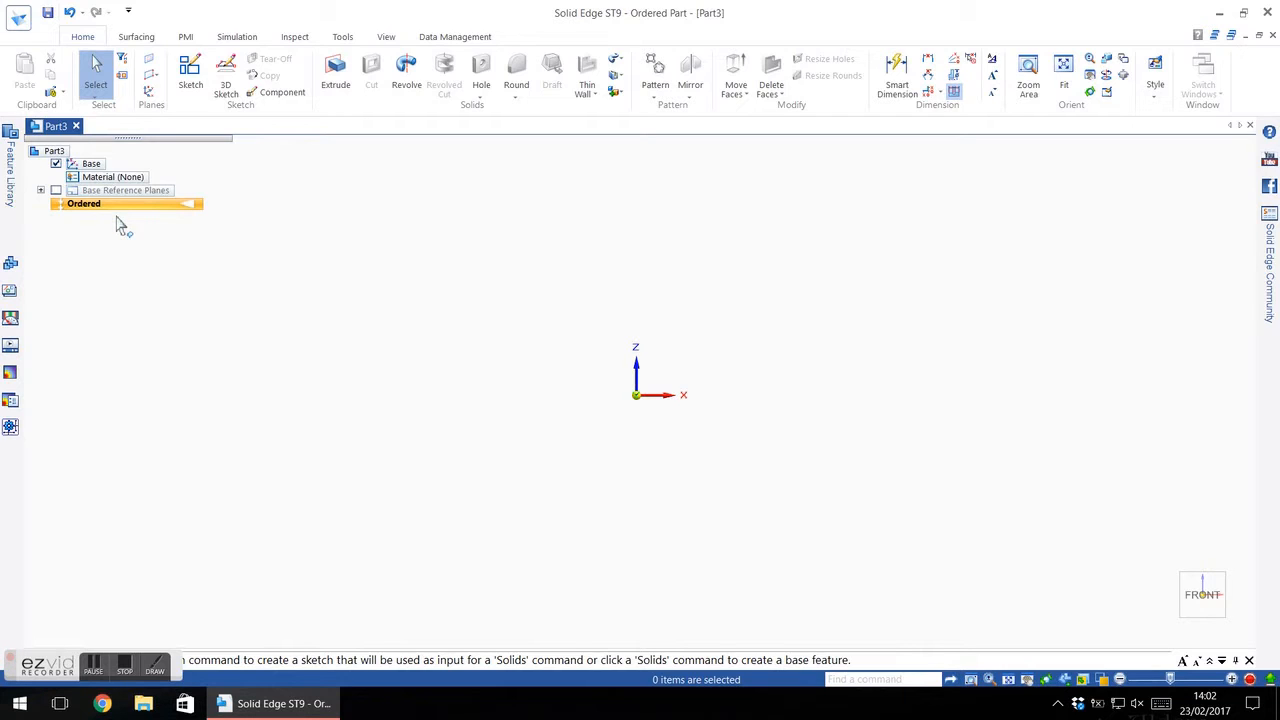
pyautogui.moveTo(456, 410)
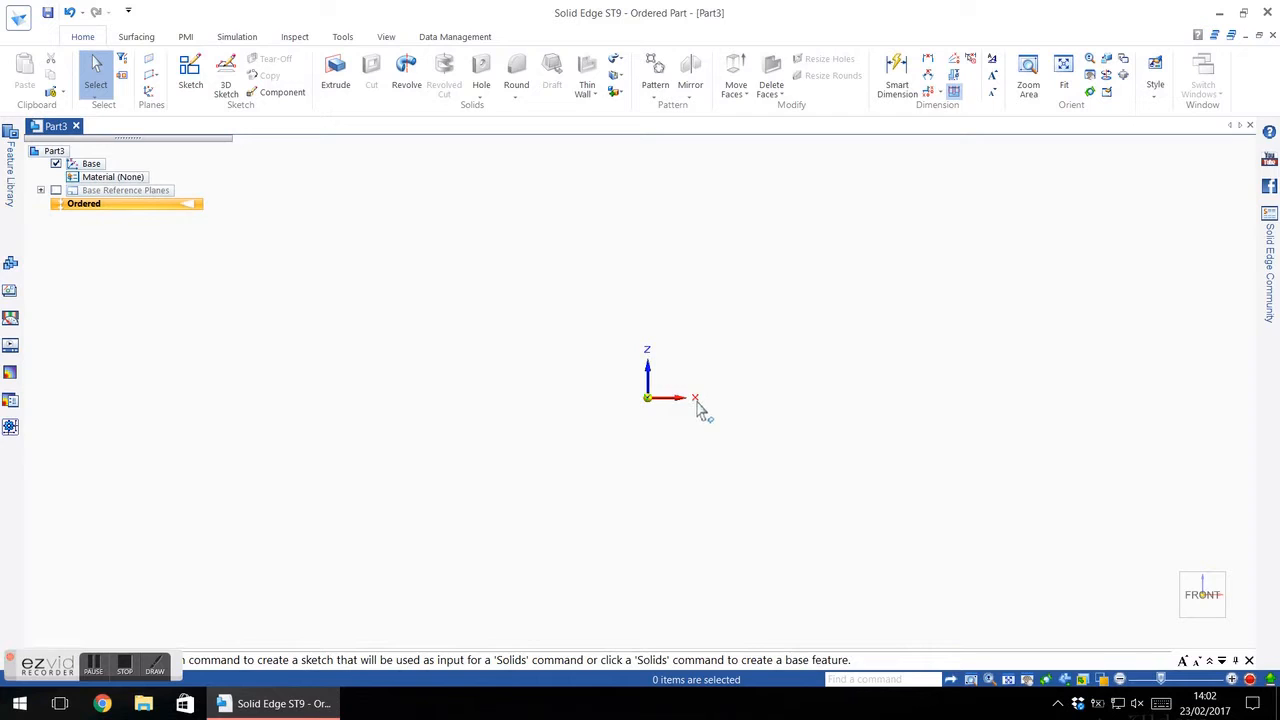
pyautogui.moveTo(592, 270)
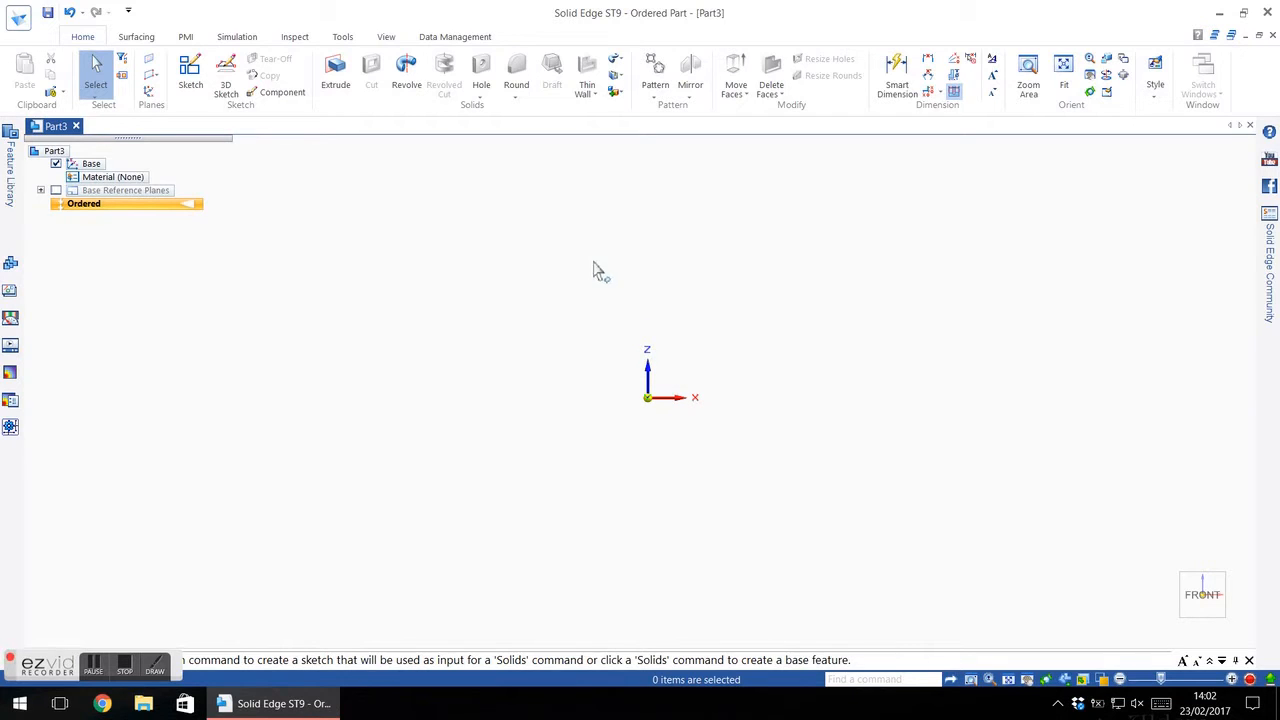
pyautogui.moveTo(136, 36)
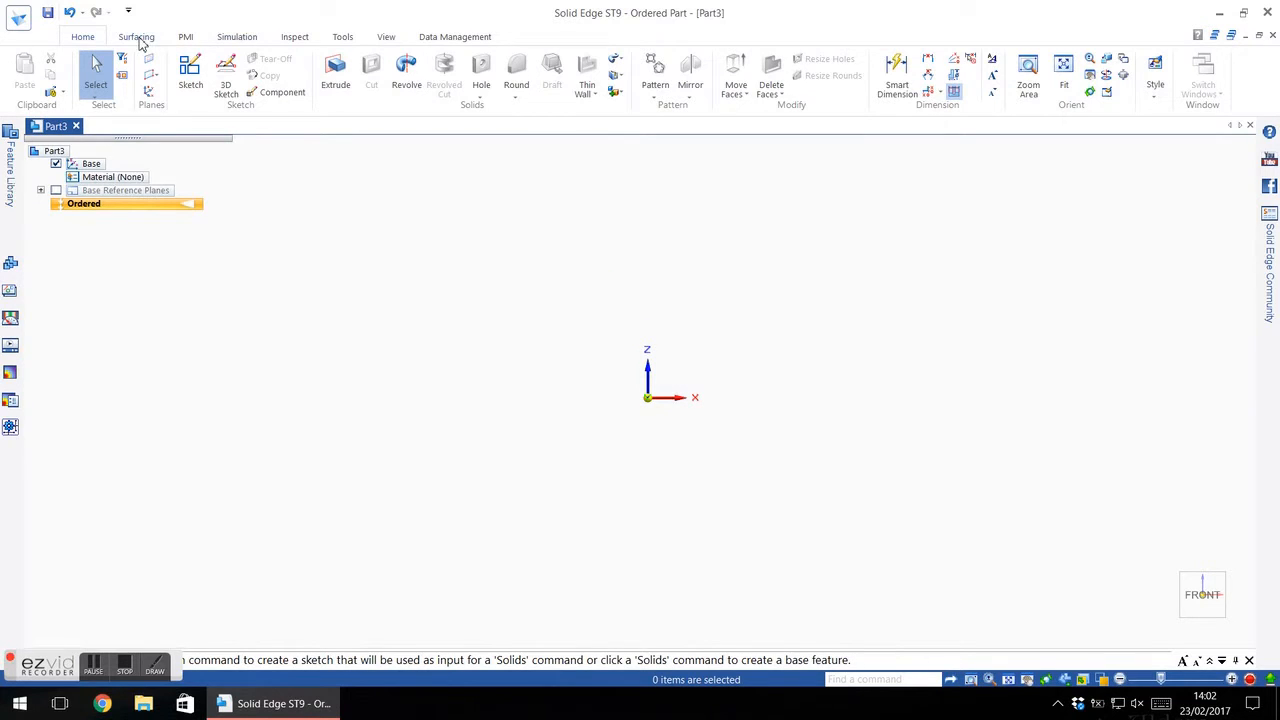
pyautogui.click(136, 36)
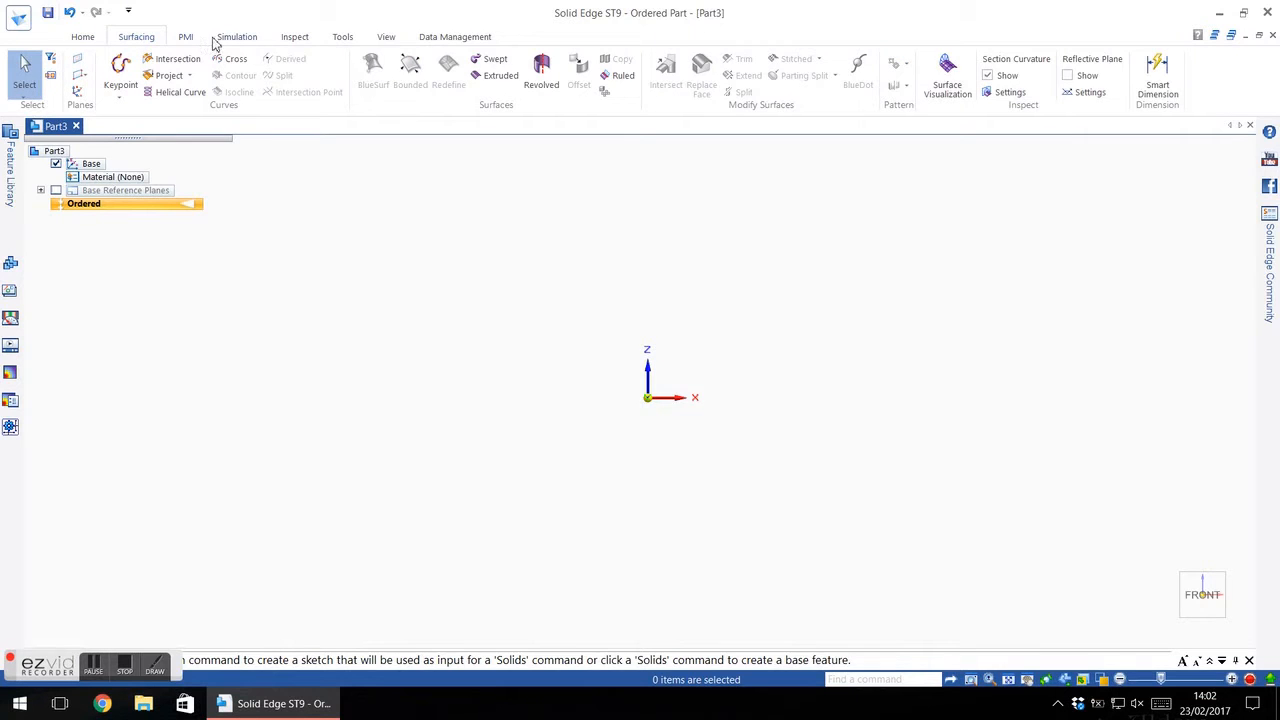
pyautogui.click(84, 36)
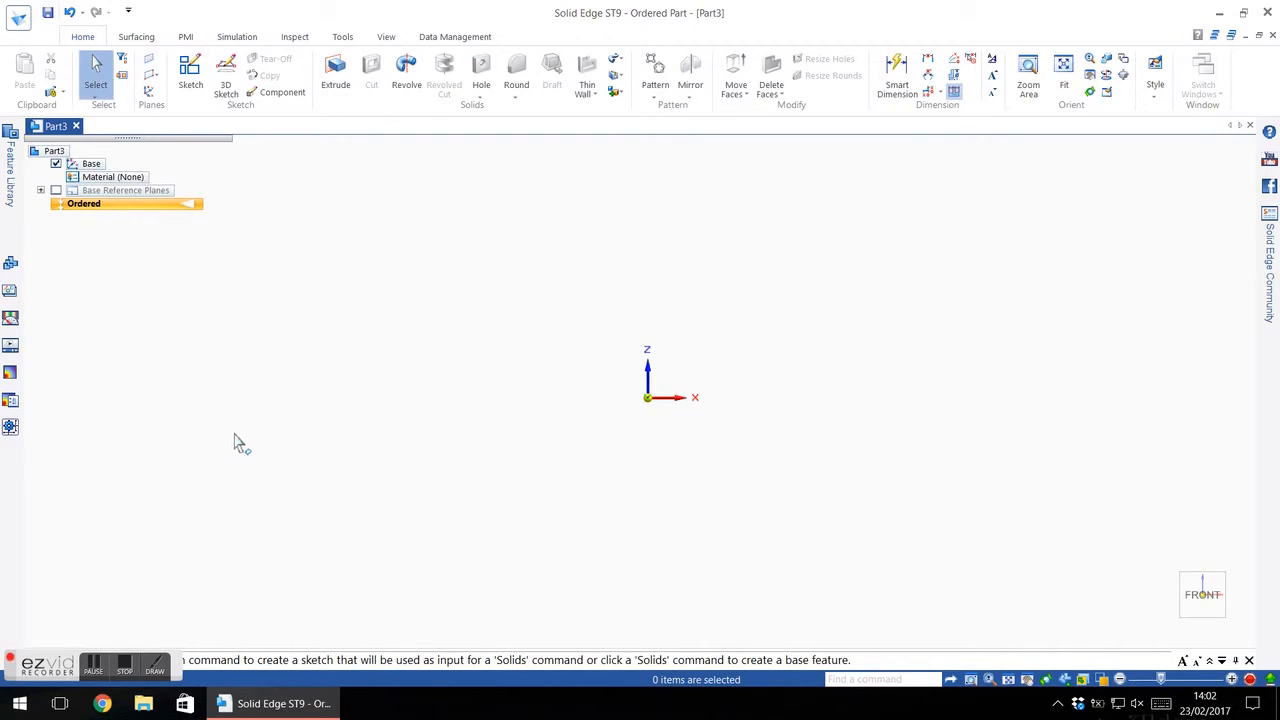
pyautogui.moveTo(392, 456)
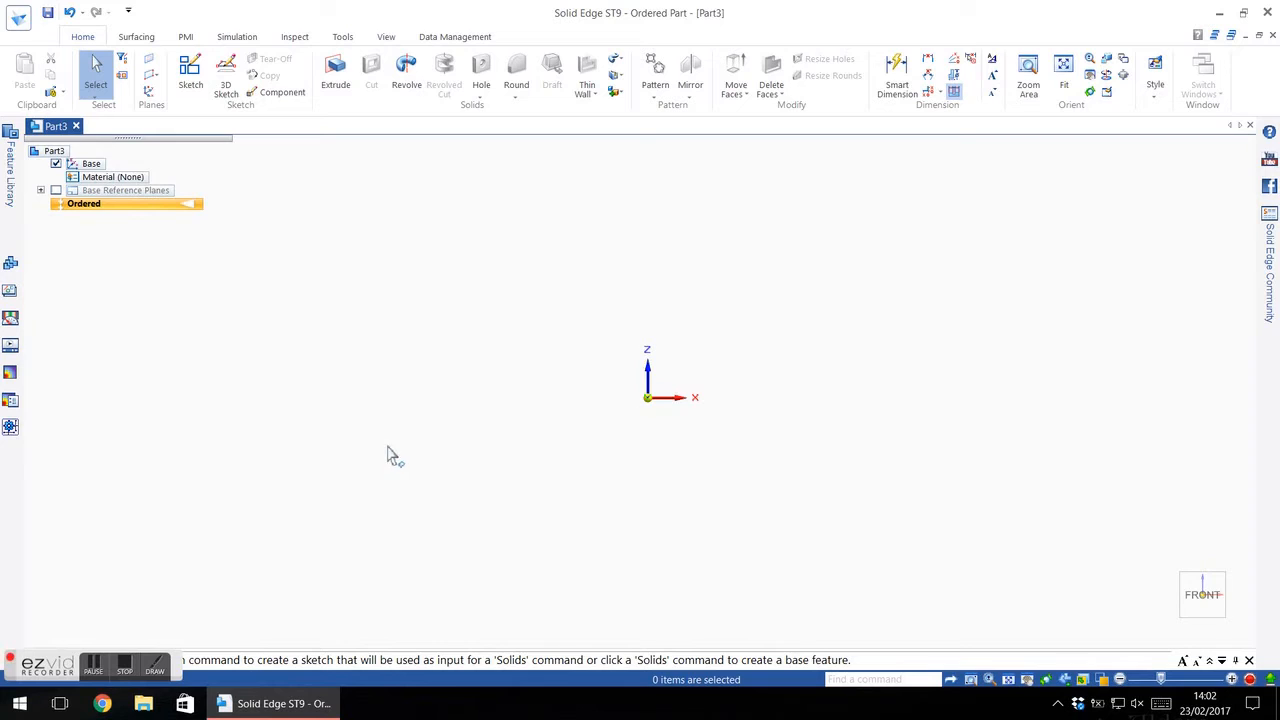
pyautogui.moveTo(232, 270)
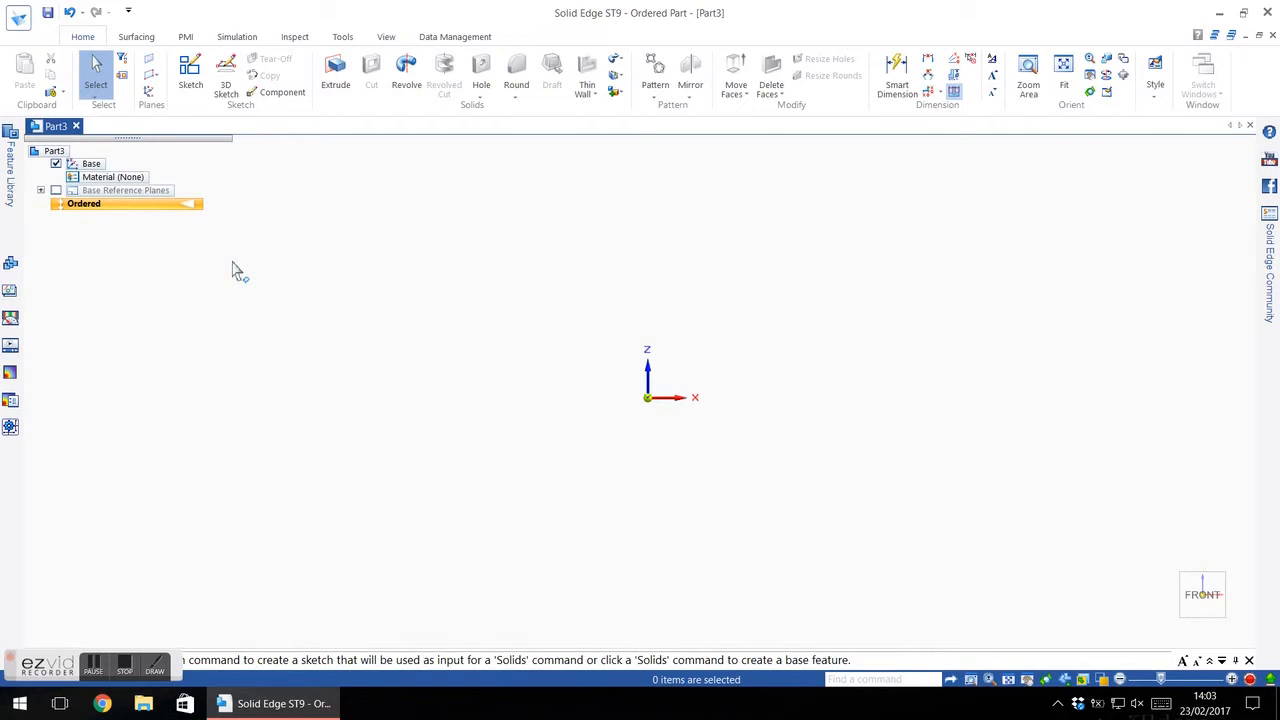
pyautogui.moveTo(276, 272)
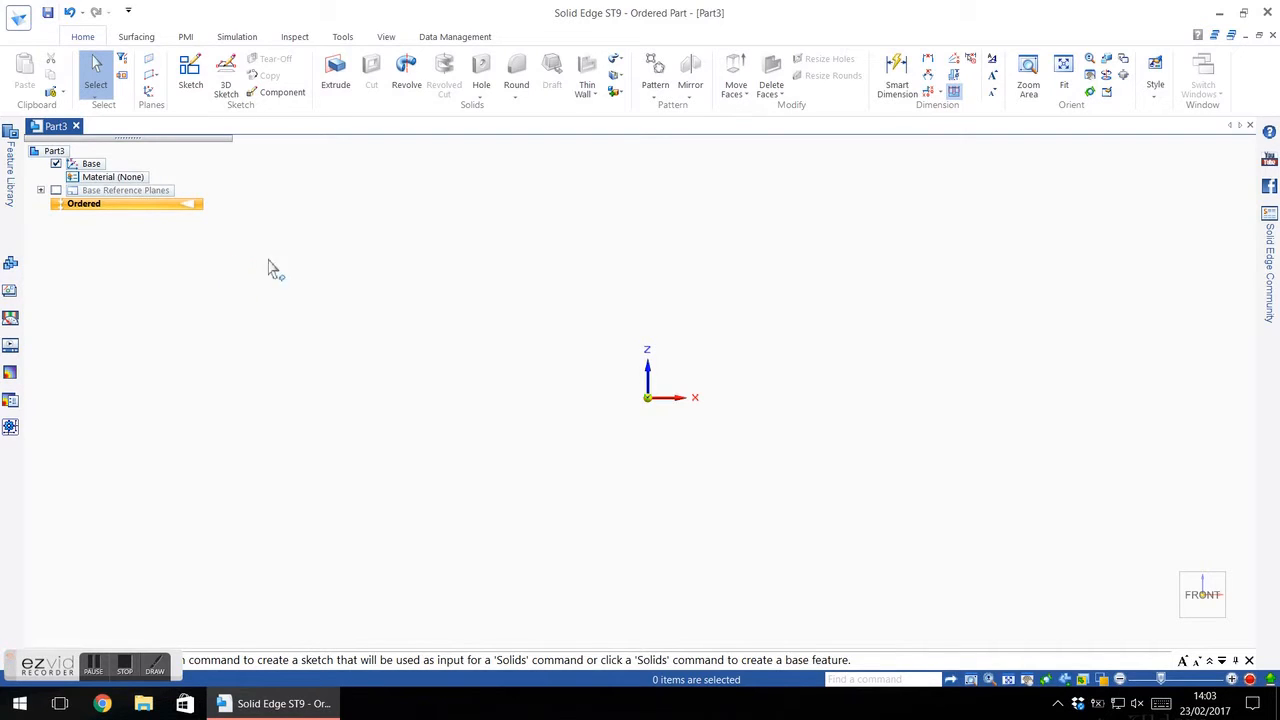
pyautogui.moveTo(418, 172)
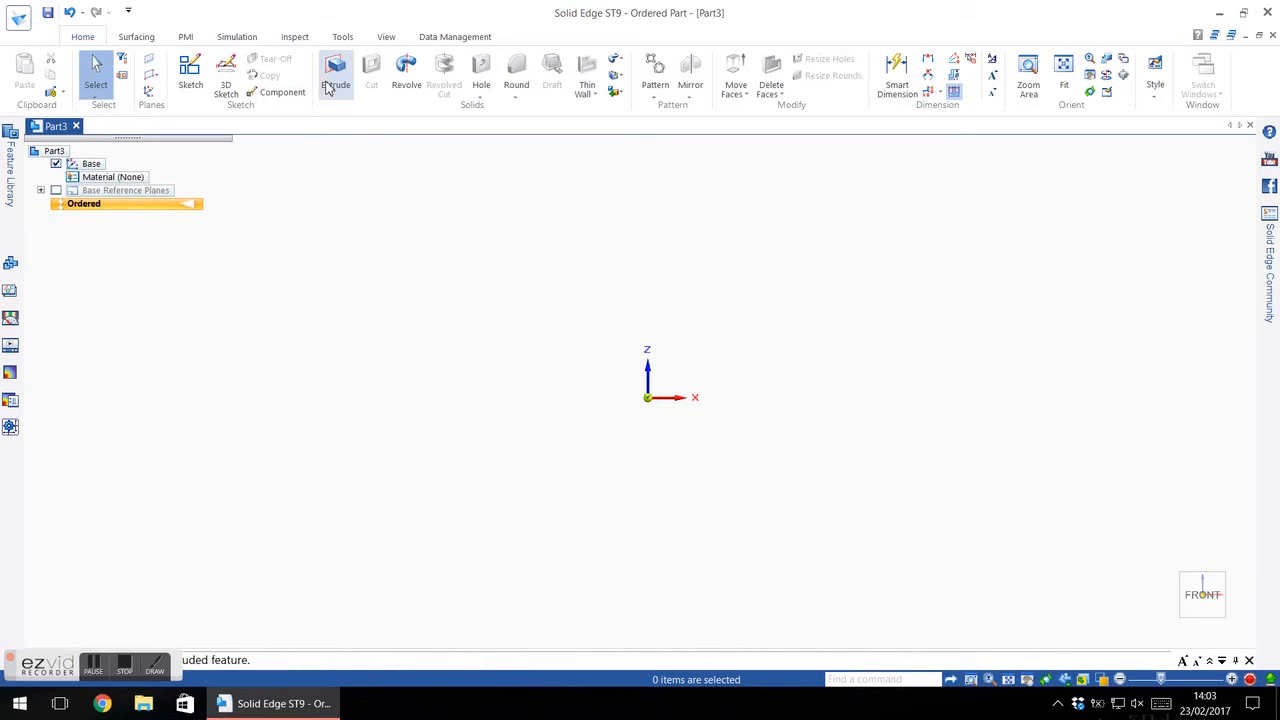
# Create a sketch on the front reference plane and insert the template.png photo into it.
pyautogui.click(190, 76)
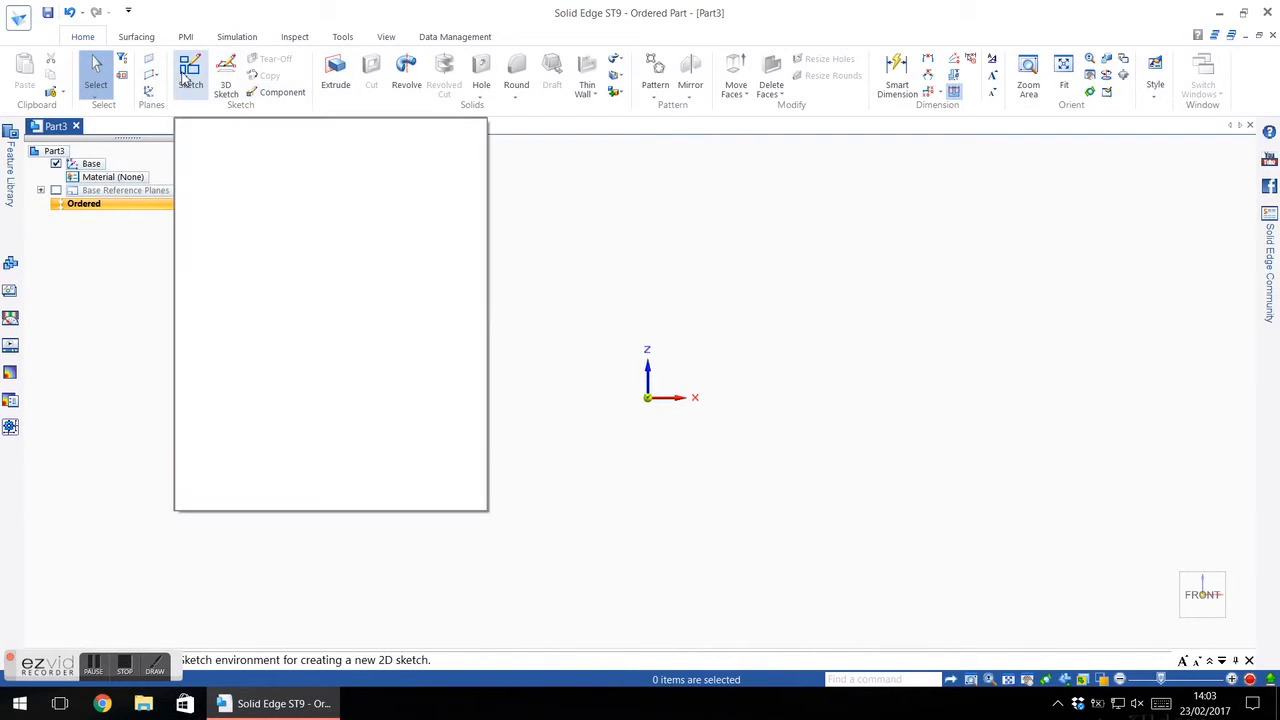
pyautogui.click(190, 70)
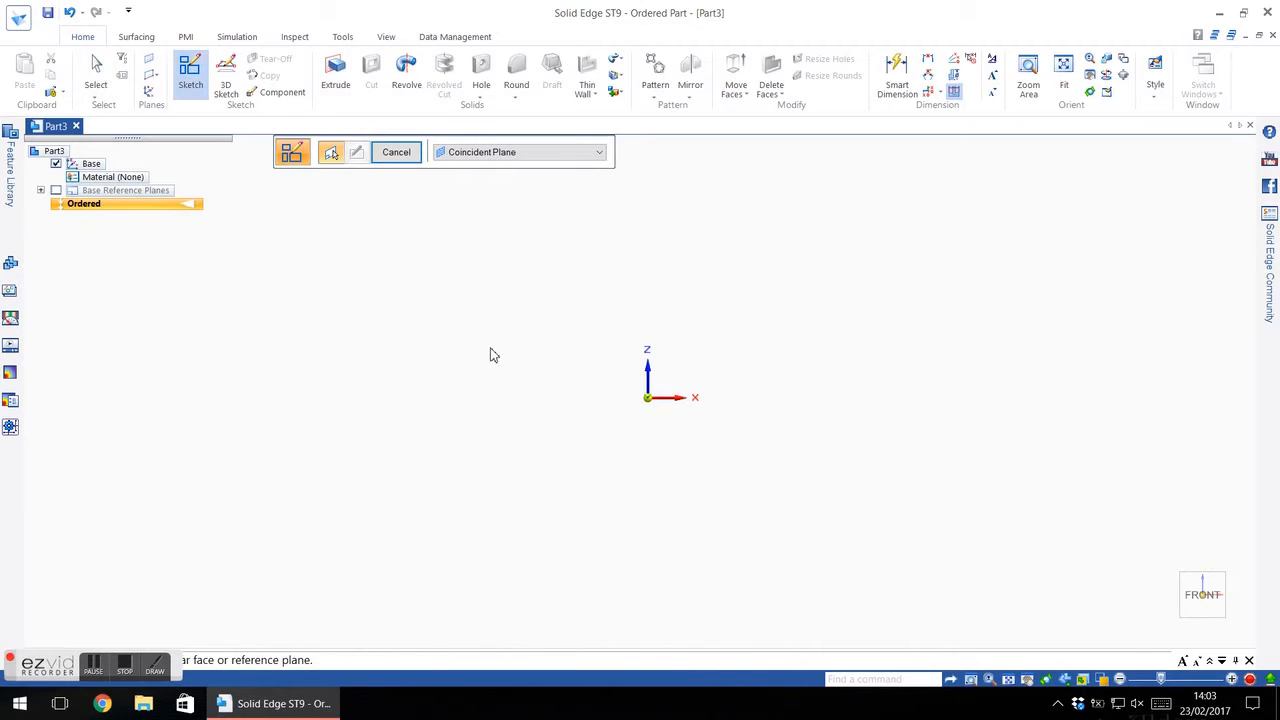
pyautogui.moveTo(660, 384)
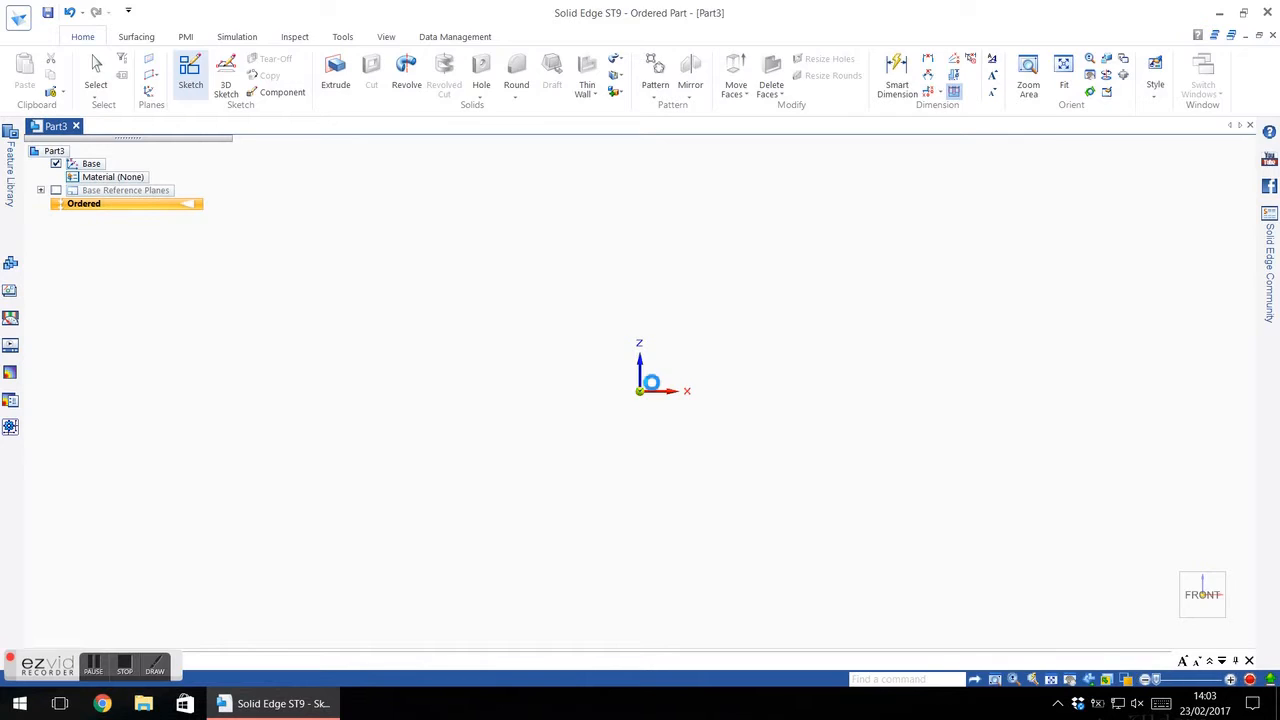
pyautogui.click(190, 76)
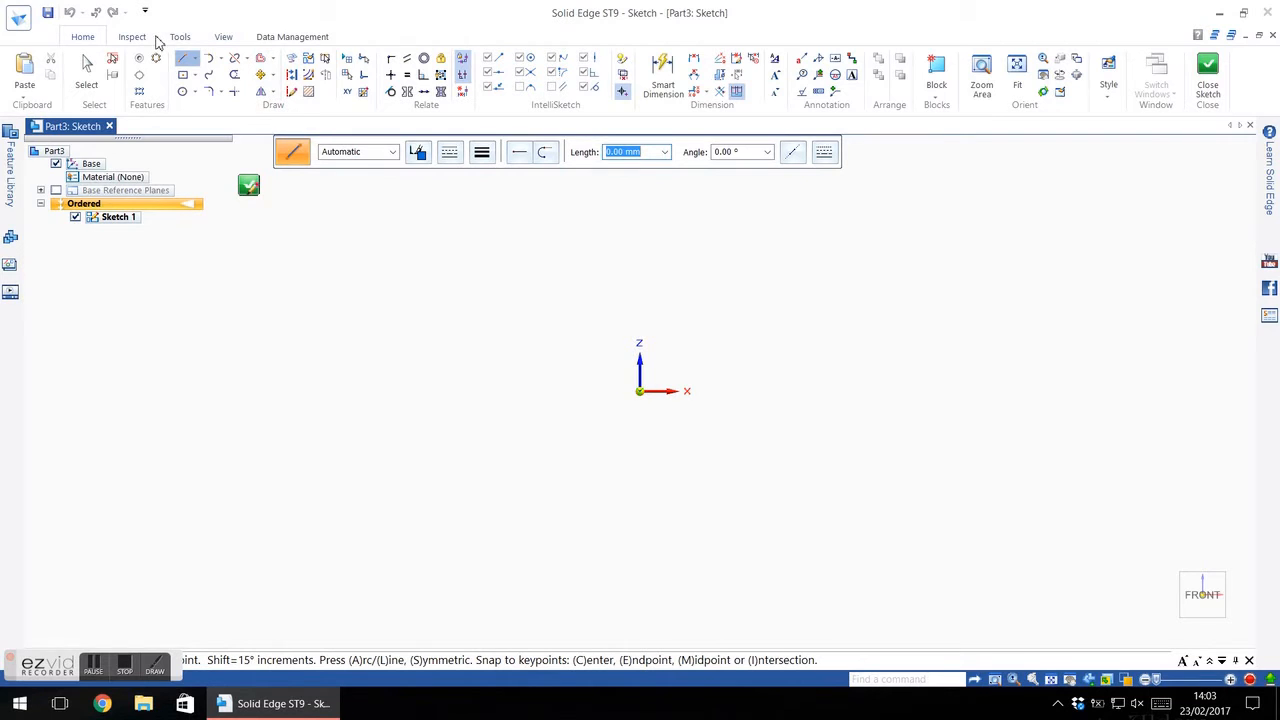
pyautogui.click(180, 36)
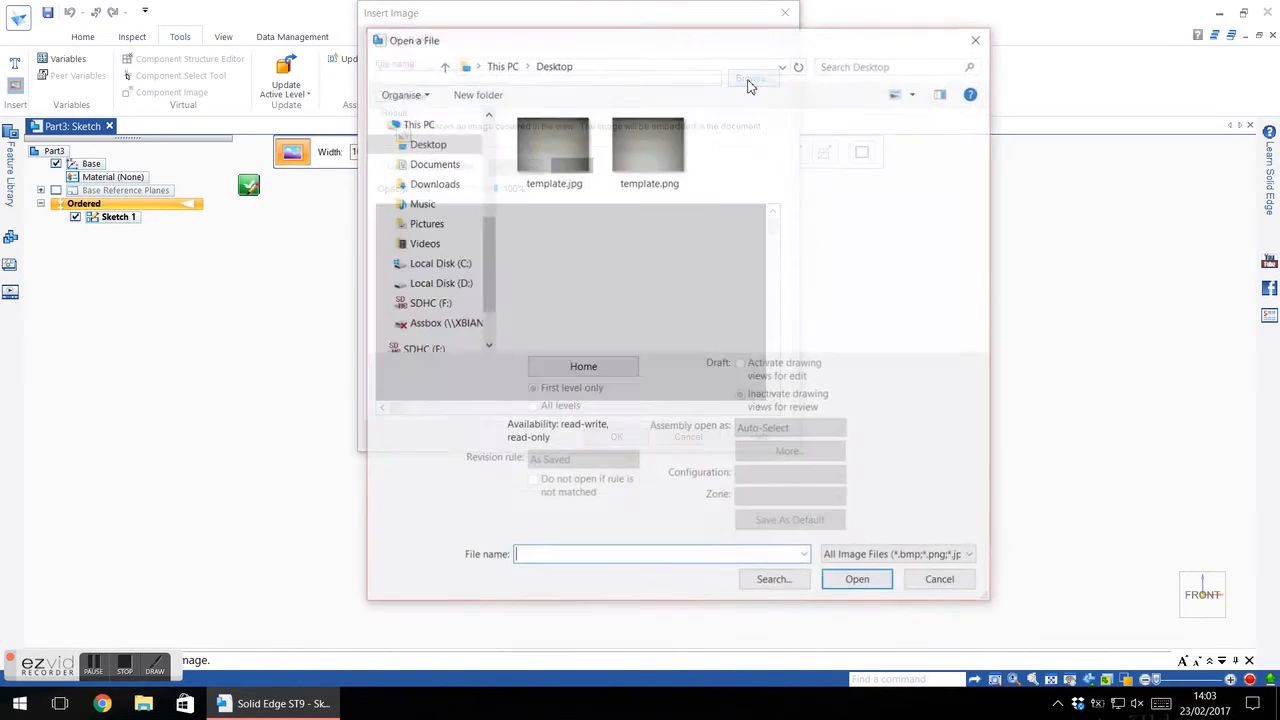
pyautogui.click(648, 150)
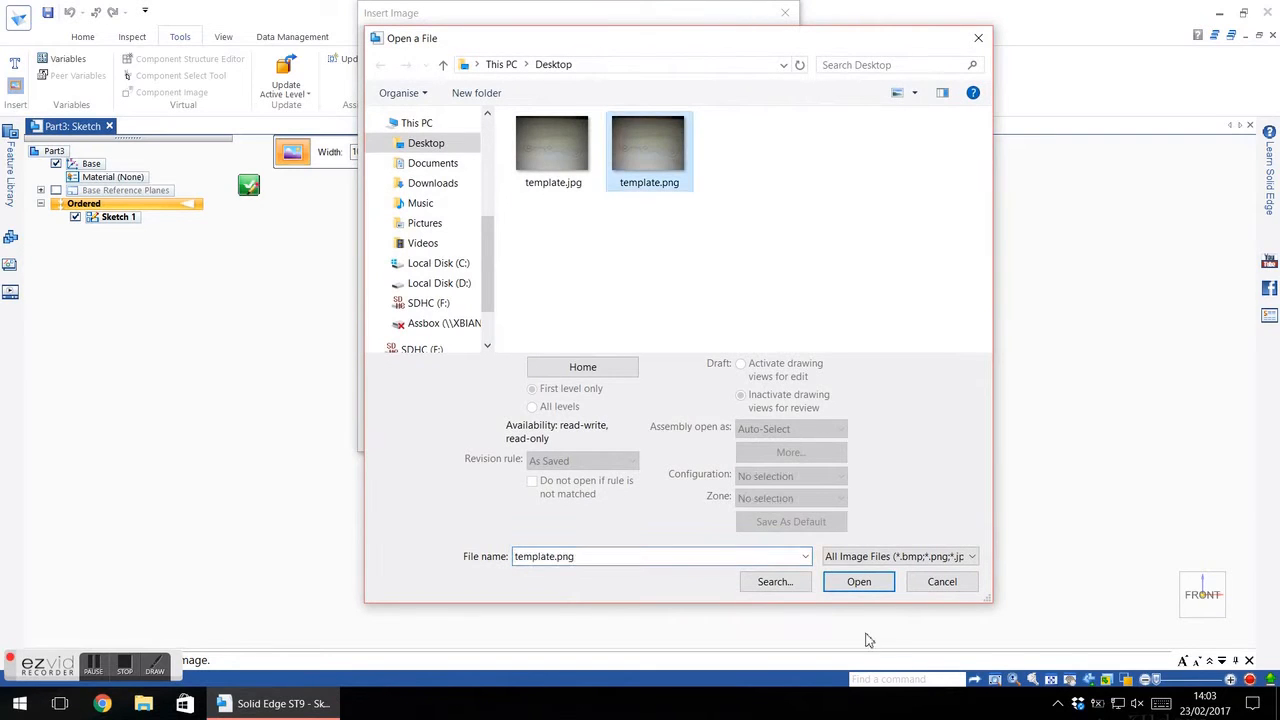
pyautogui.click(858, 580)
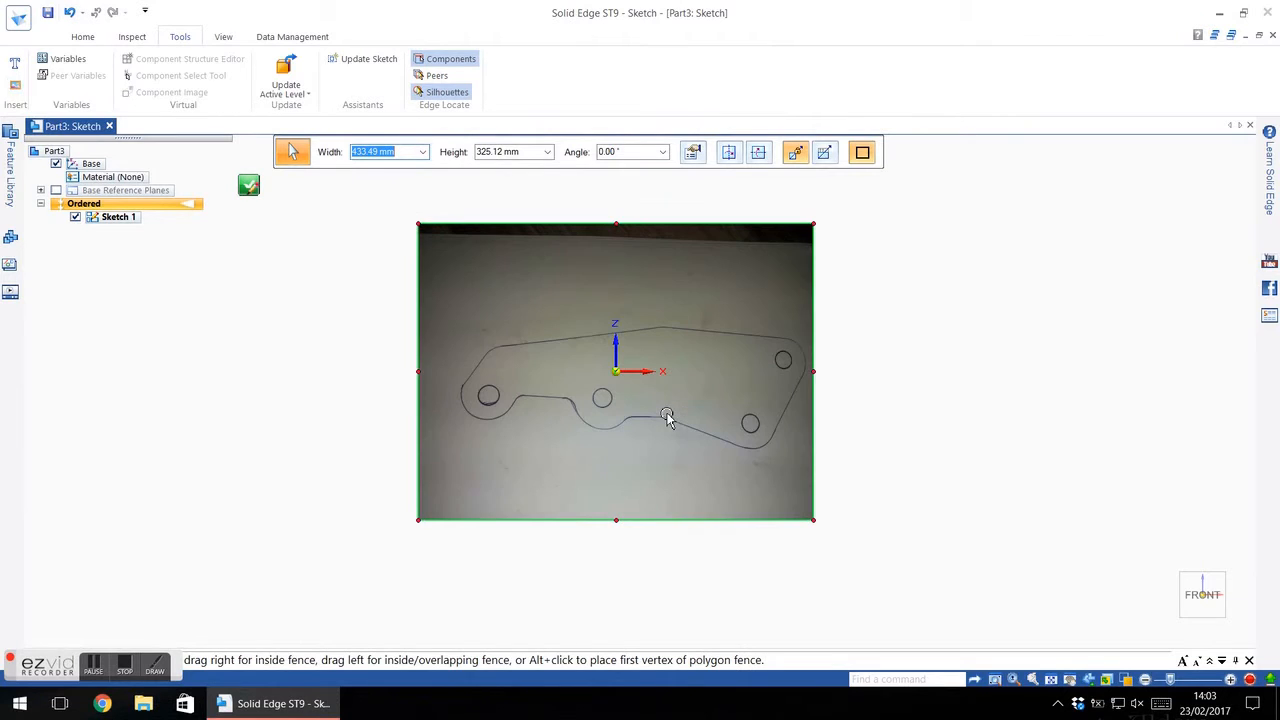
# Finish the photo sketch so the plate picture is kept as Sketch 1.
pyautogui.click(84, 36)
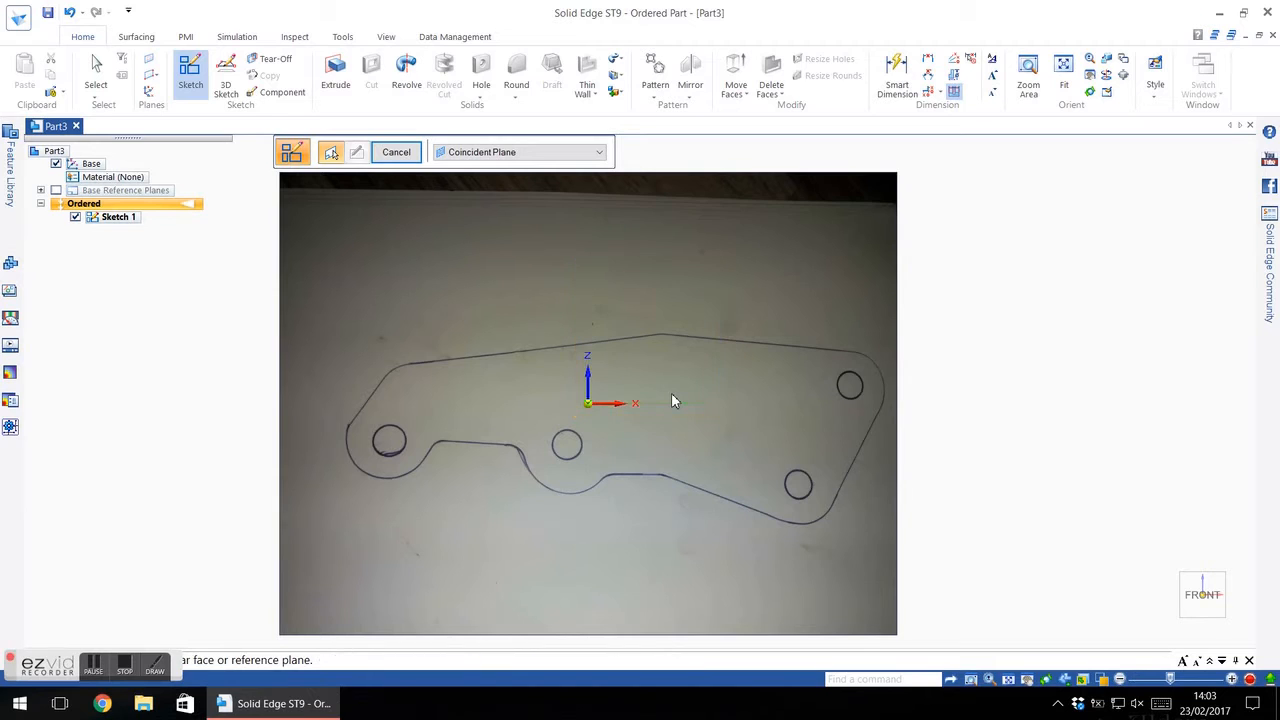
pyautogui.moveTo(658, 436)
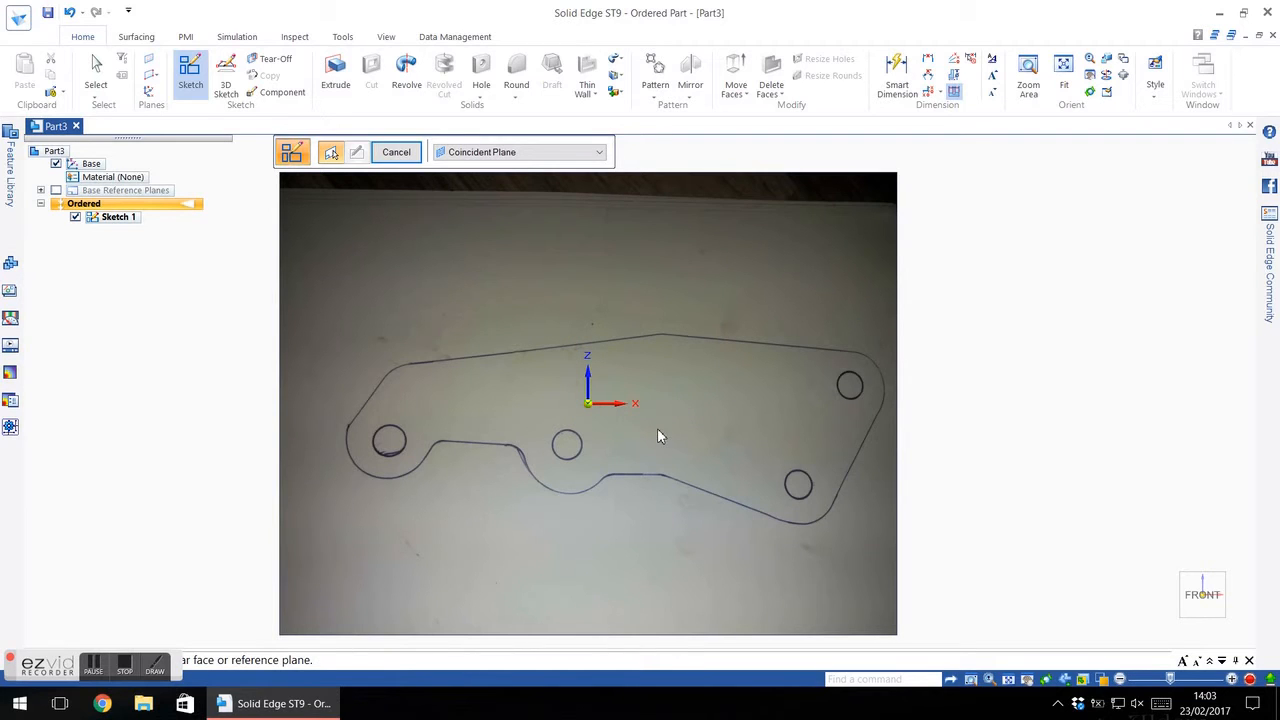
pyautogui.moveTo(828, 374)
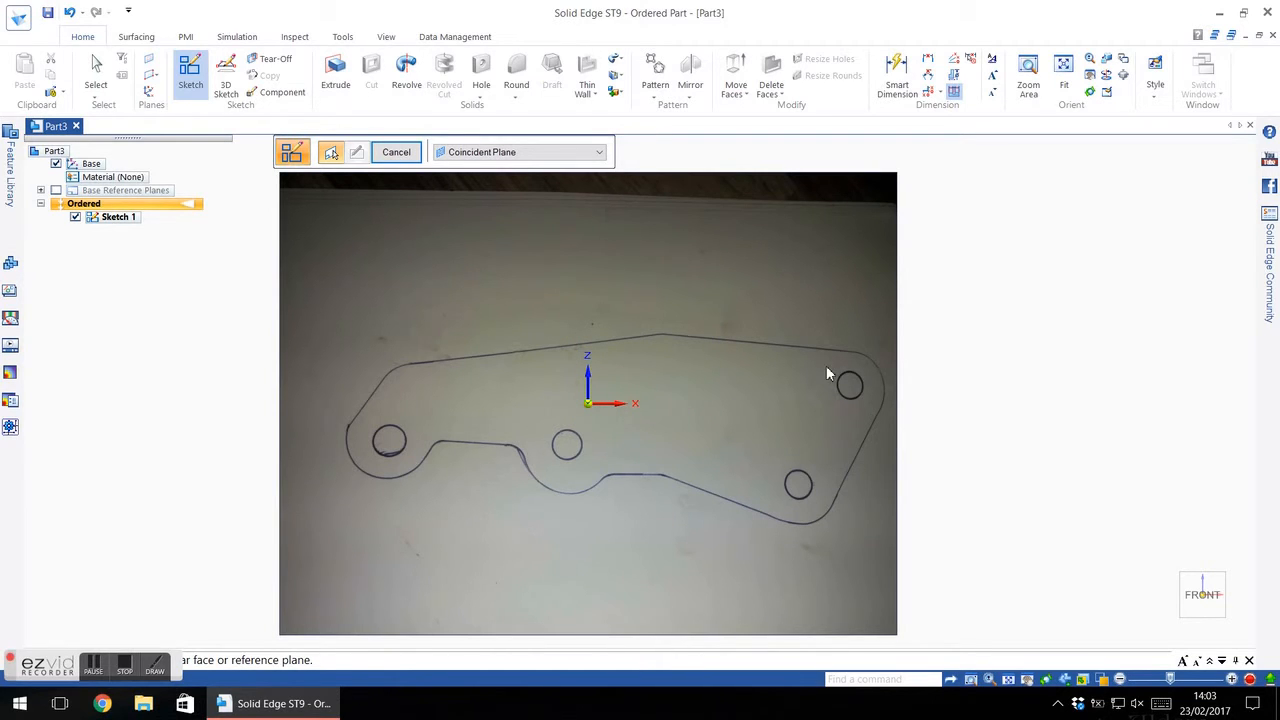
pyautogui.moveTo(712, 384)
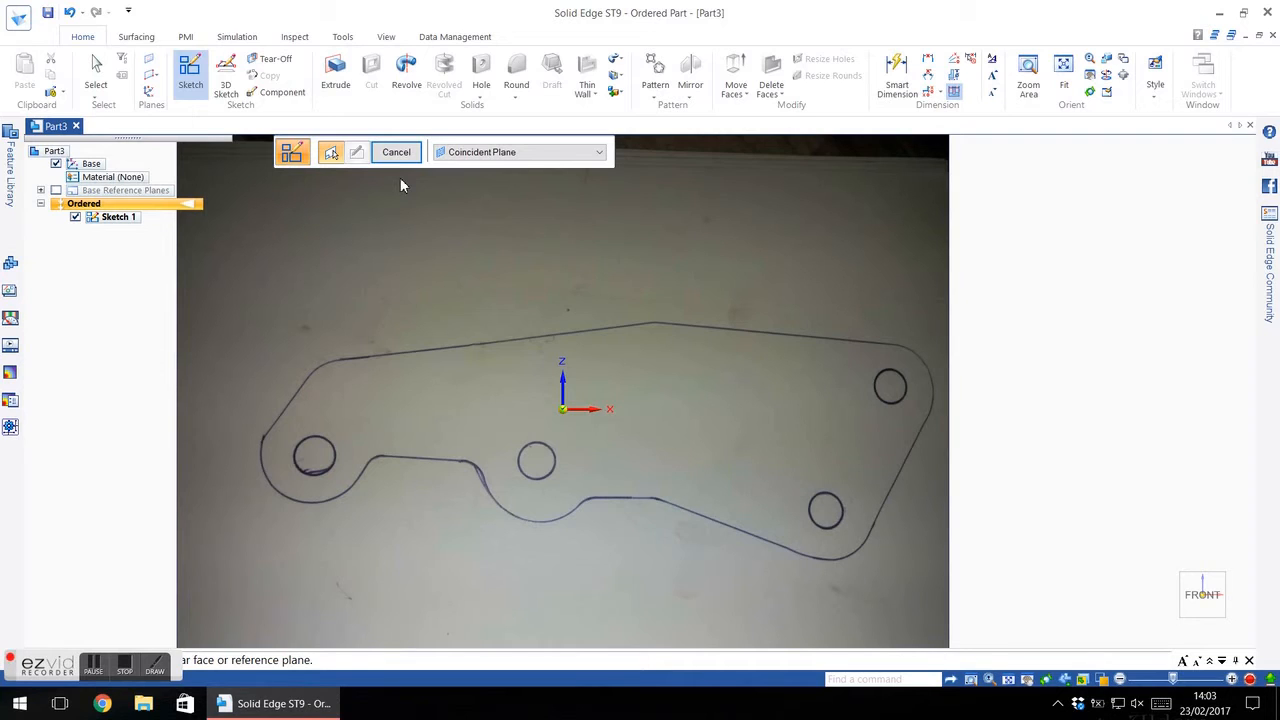
pyautogui.moveTo(1064, 422)
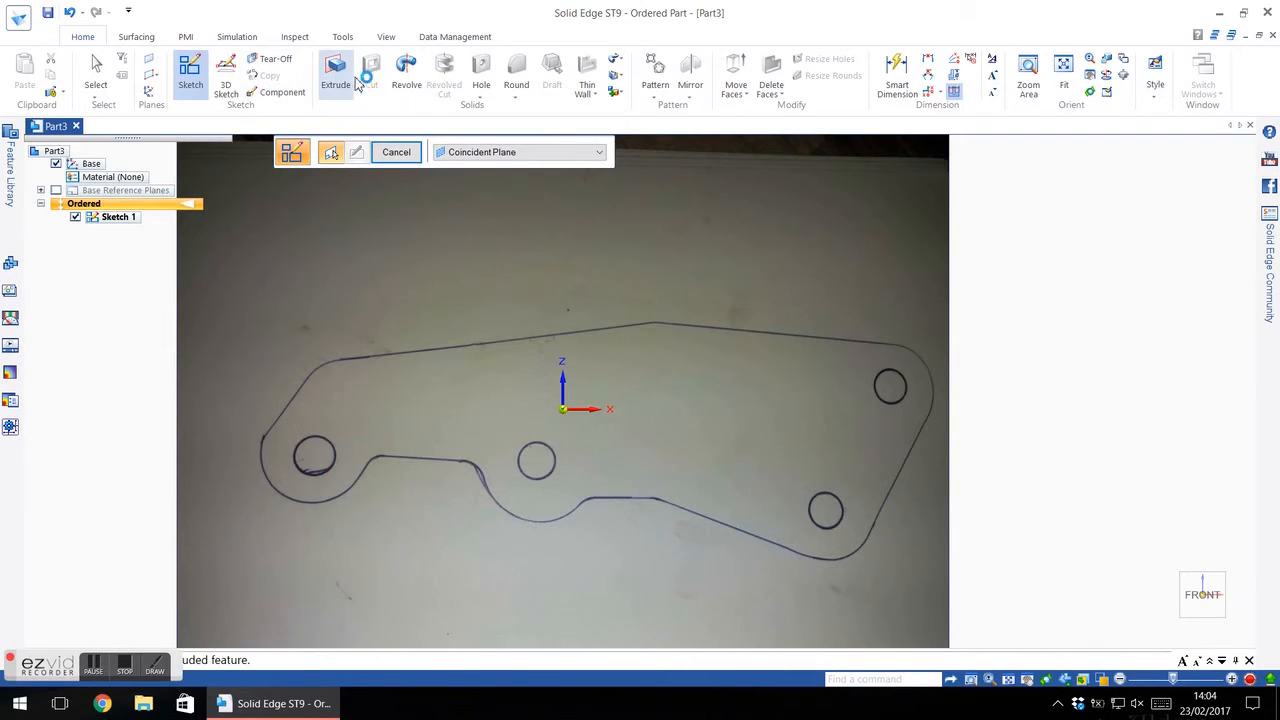
# Start a protrusion and trace lines along the plate's top edge and lower outline near the middle hole.
pyautogui.click(336, 70)
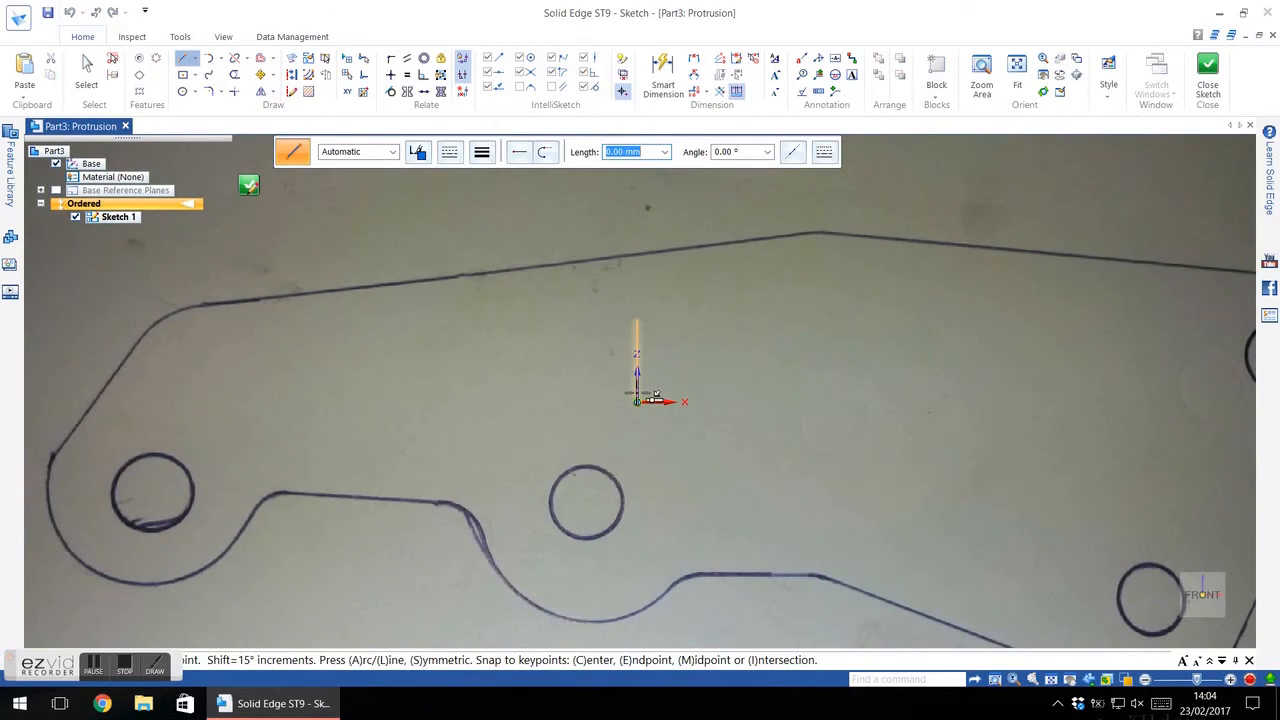
pyautogui.moveTo(188, 56)
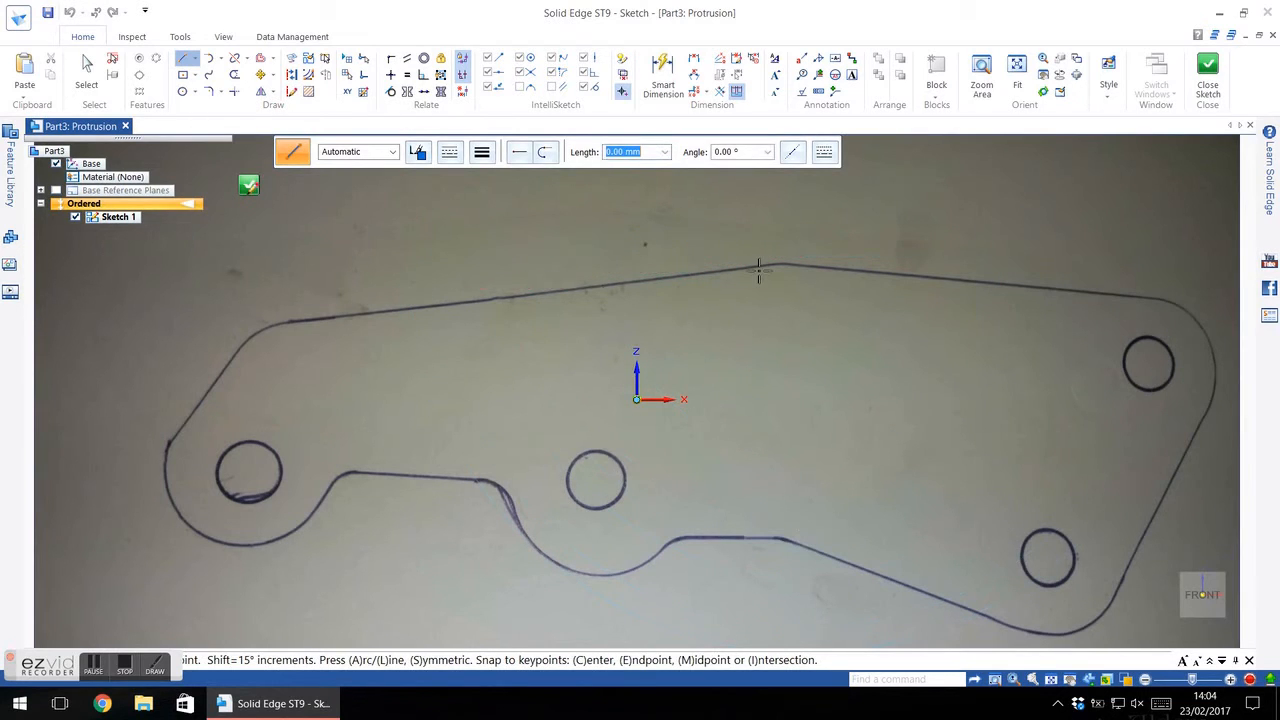
pyautogui.moveTo(796, 264)
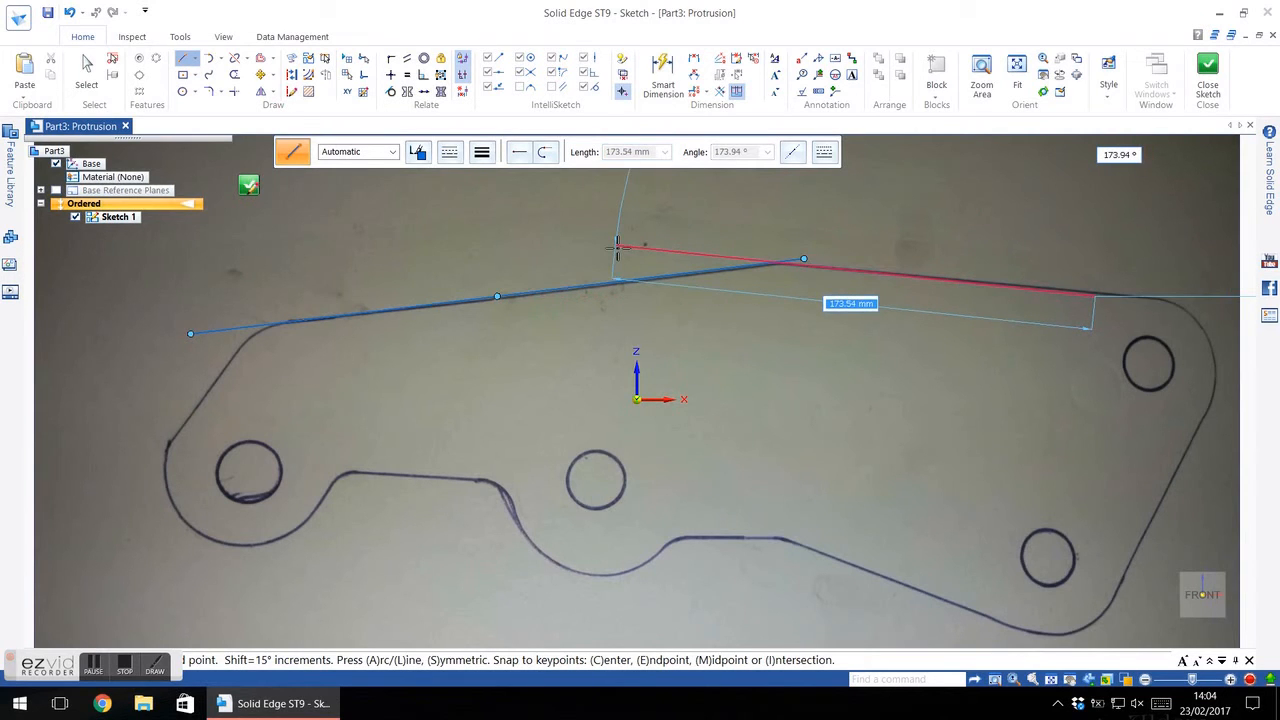
pyautogui.click(1096, 296)
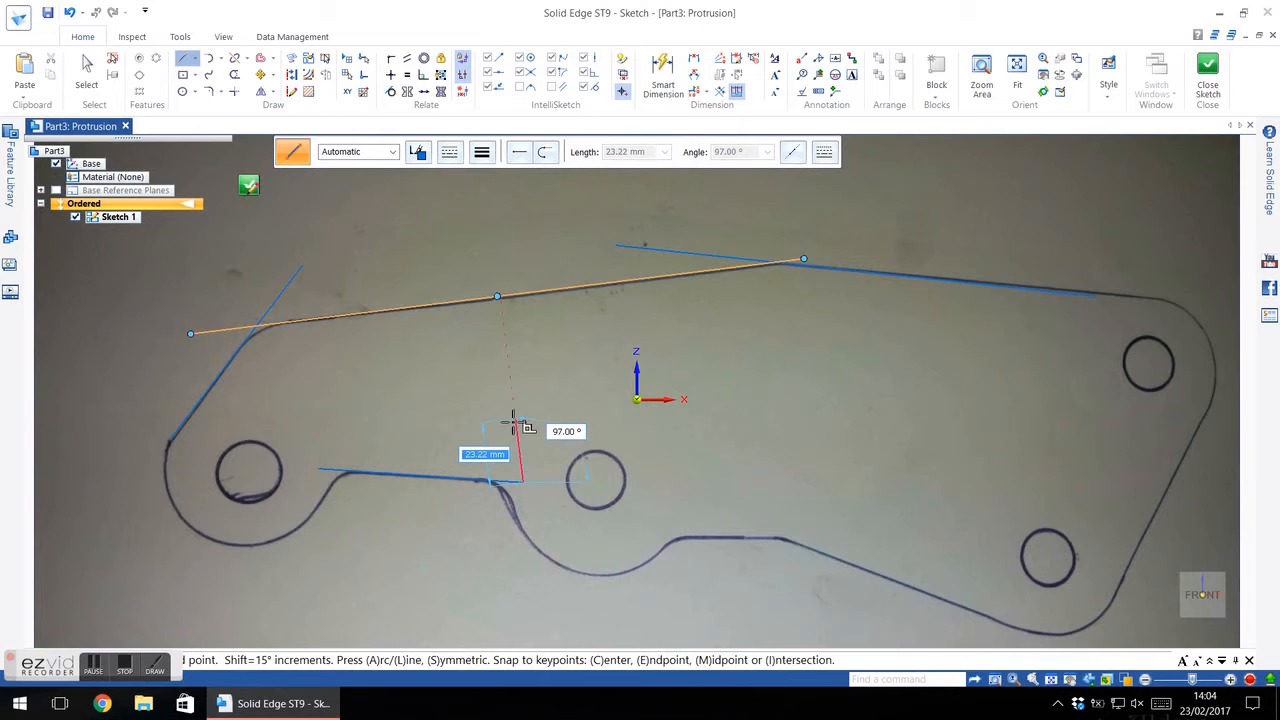
pyautogui.click(792, 544)
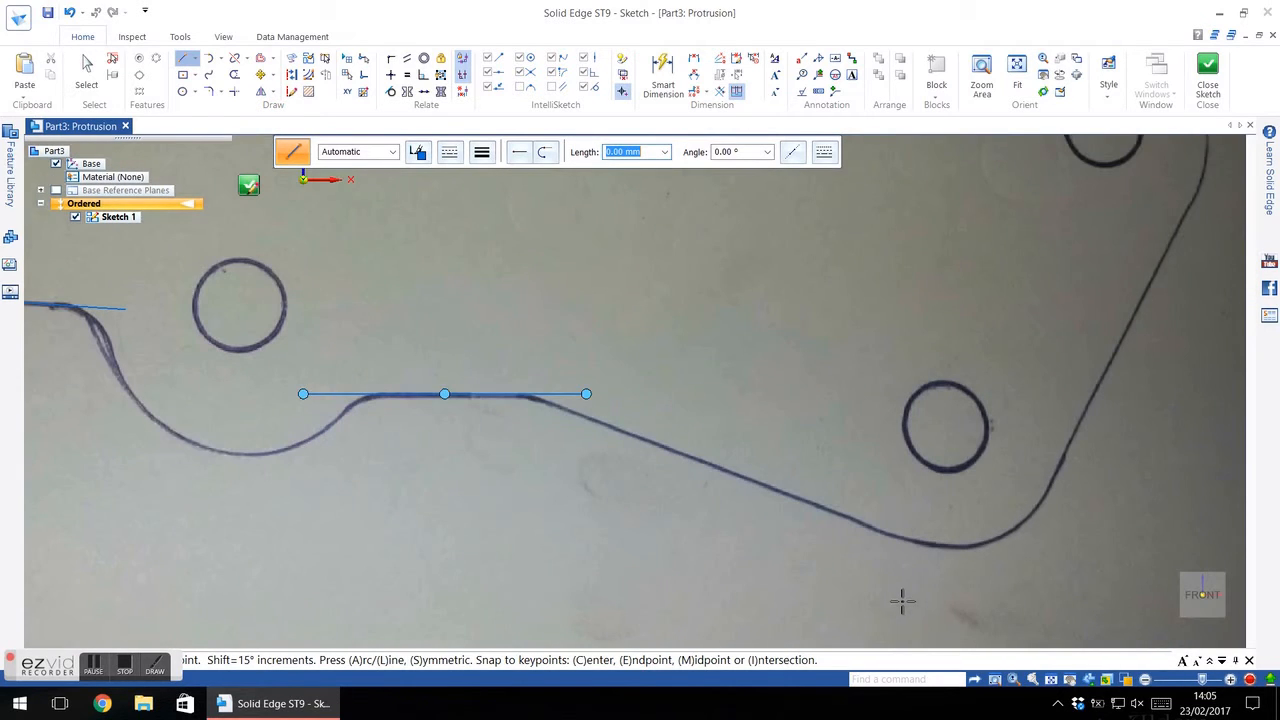
pyautogui.moveTo(490, 390)
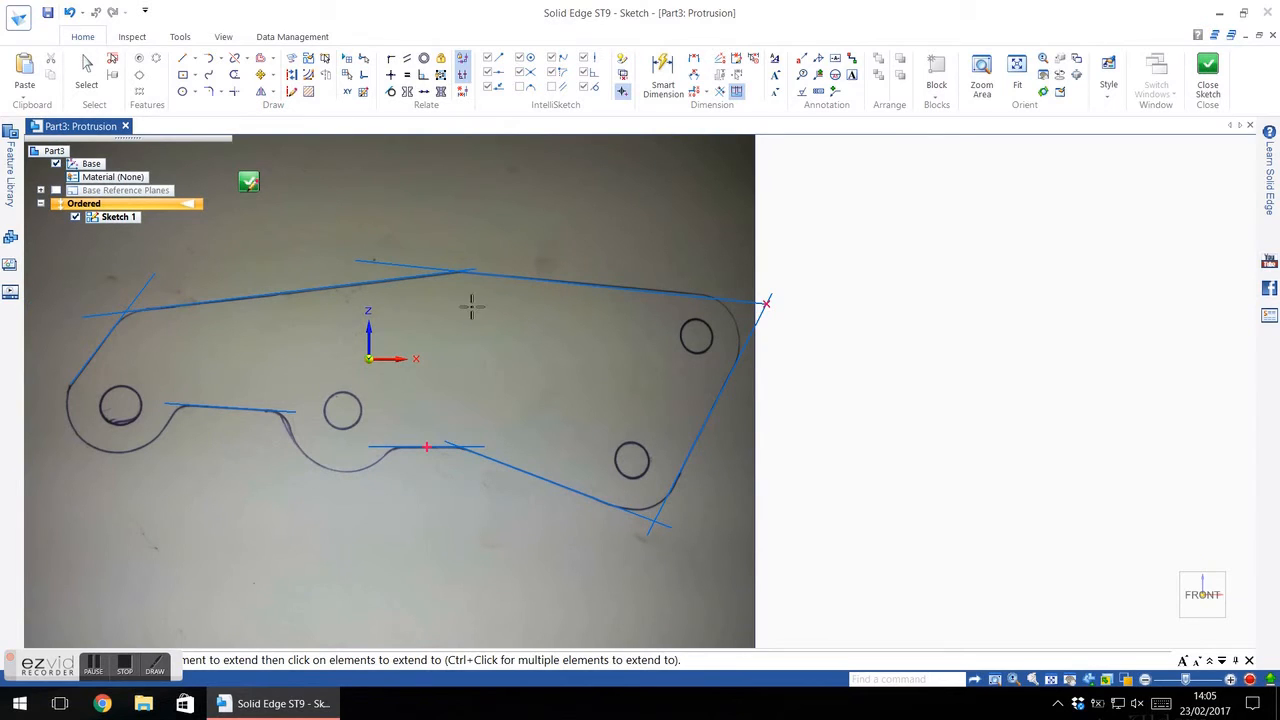
pyautogui.moveTo(334, 244)
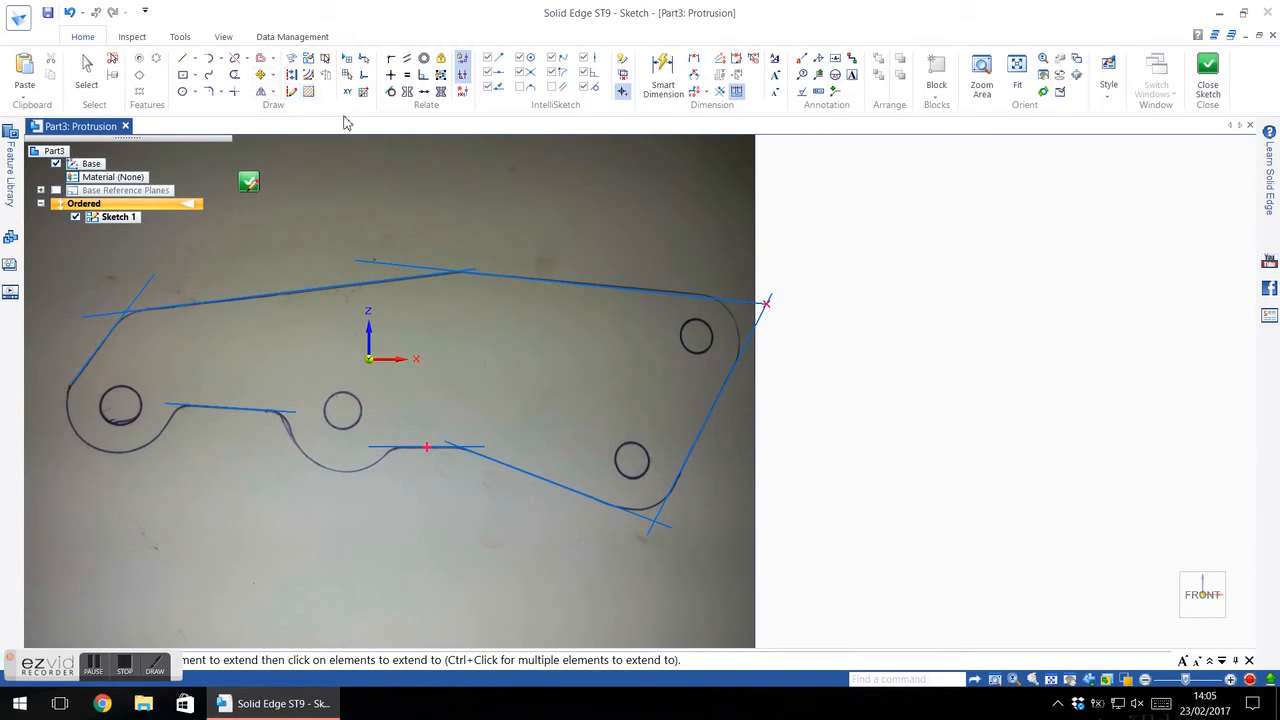
pyautogui.moveTo(670, 378)
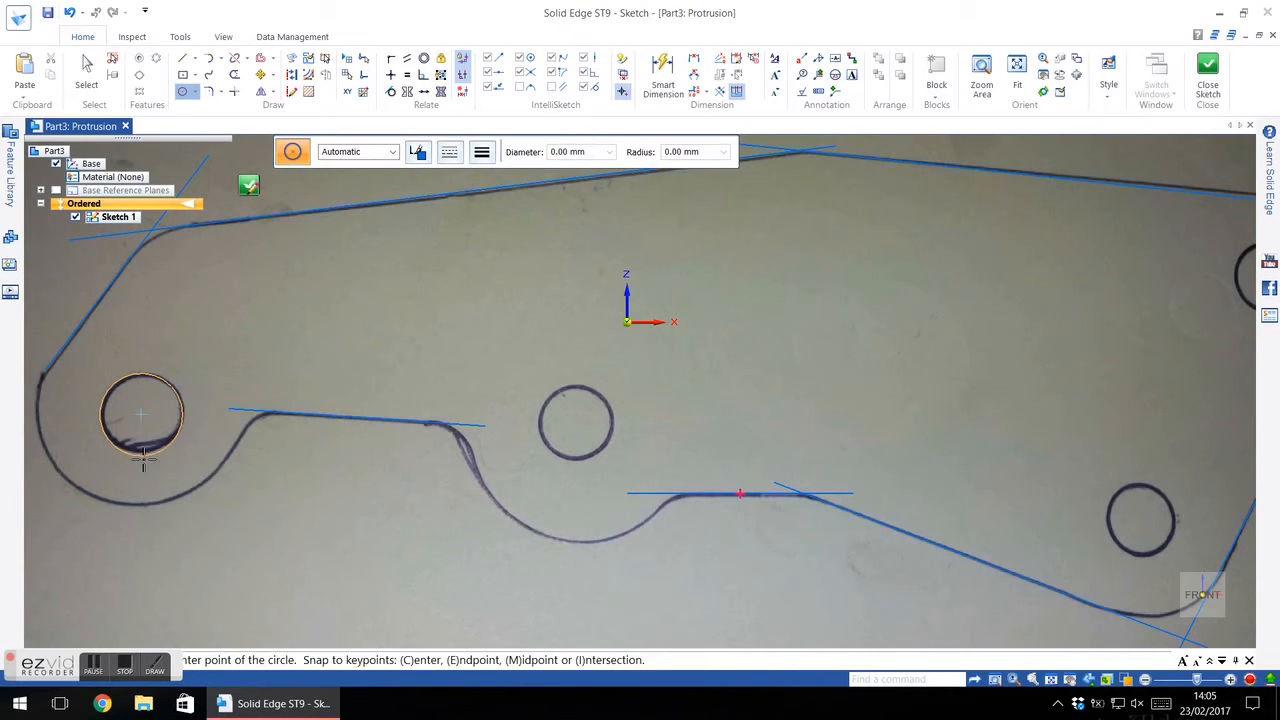
# Draw a circle over the left hole, dimension it to 23 mm and drag it onto the hole.
pyautogui.click(140, 414)
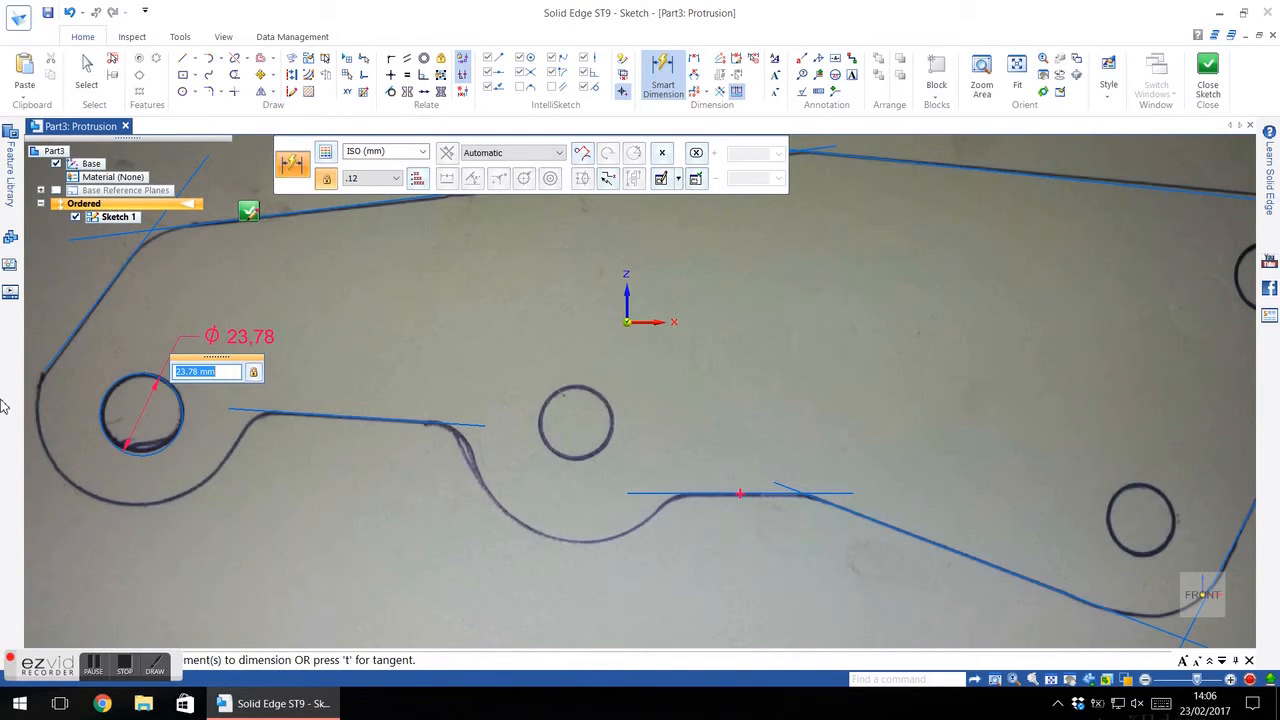
pyautogui.write('23')
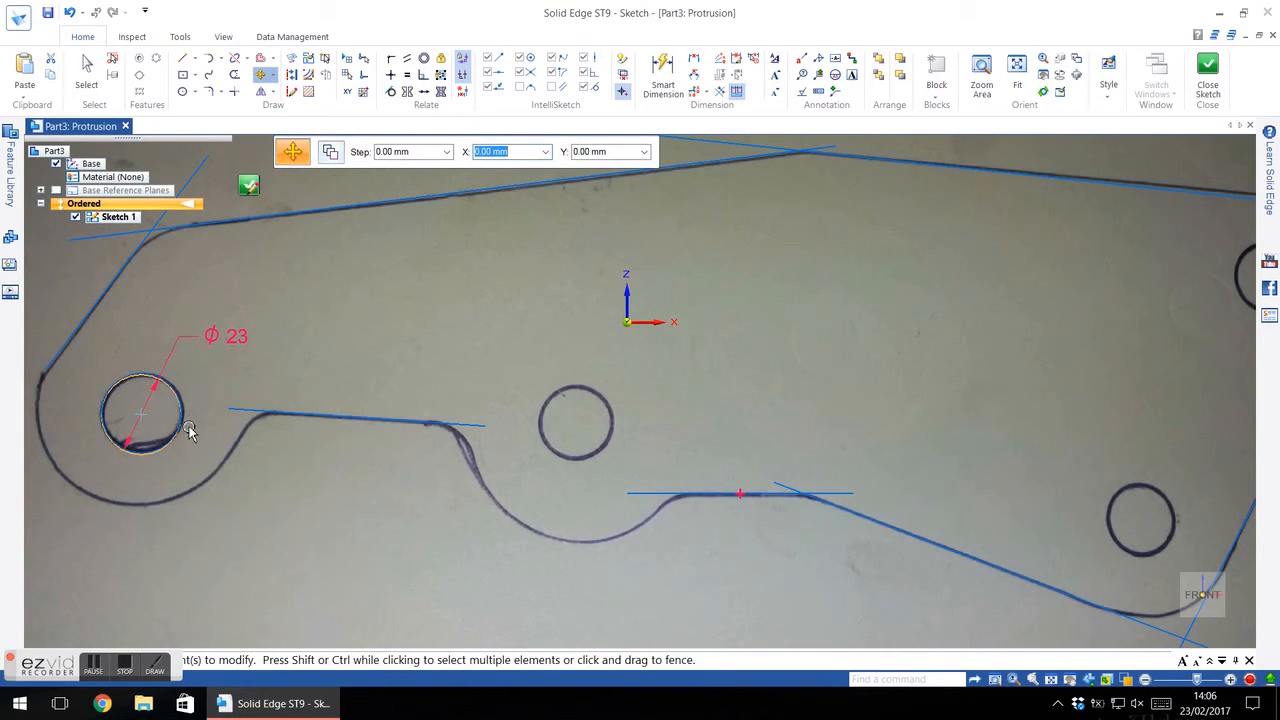
pyautogui.click(144, 412)
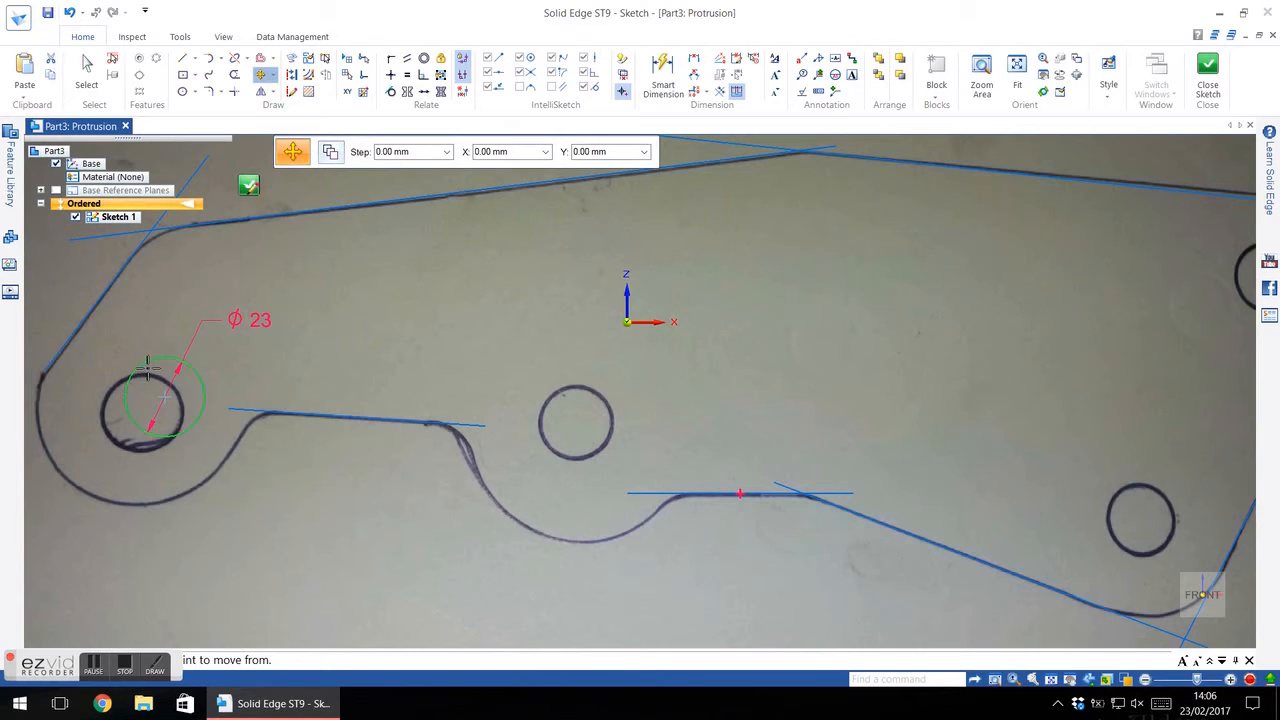
pyautogui.moveTo(156, 390); pyautogui.dragTo(144, 414)
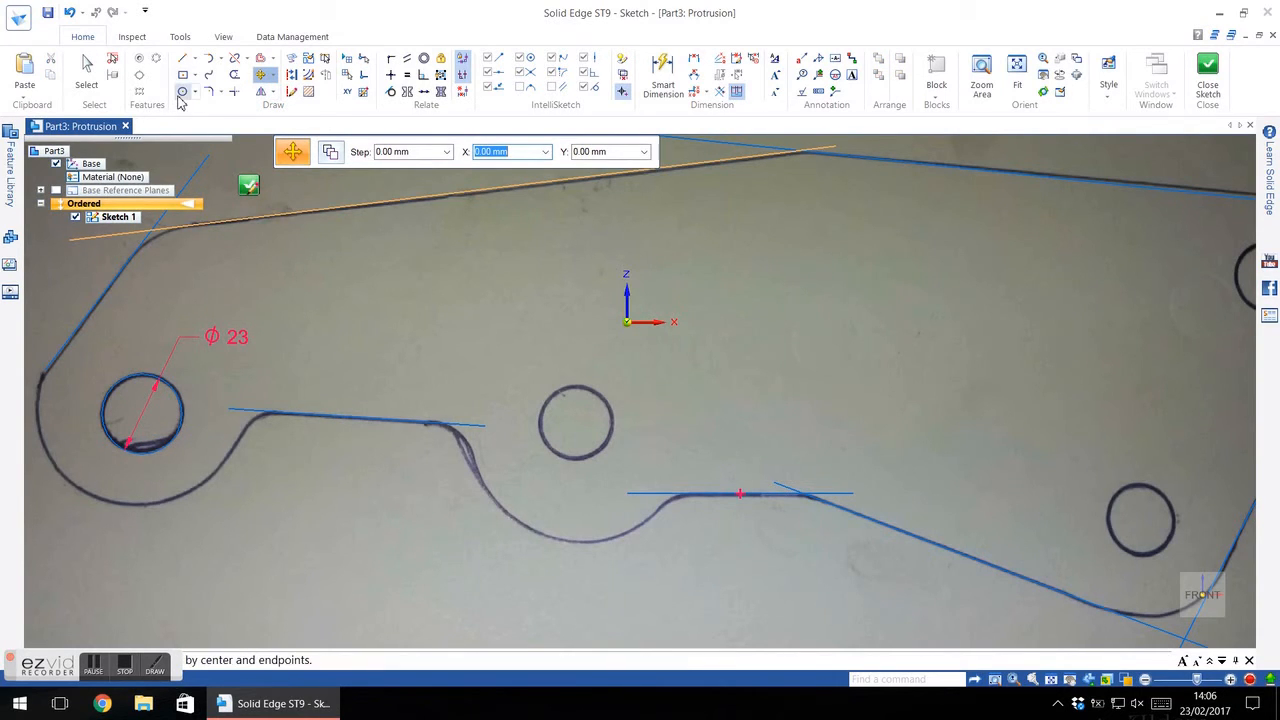
# Place a 23 mm diameter circle by center point on the middle hole.
pyautogui.click(182, 92)
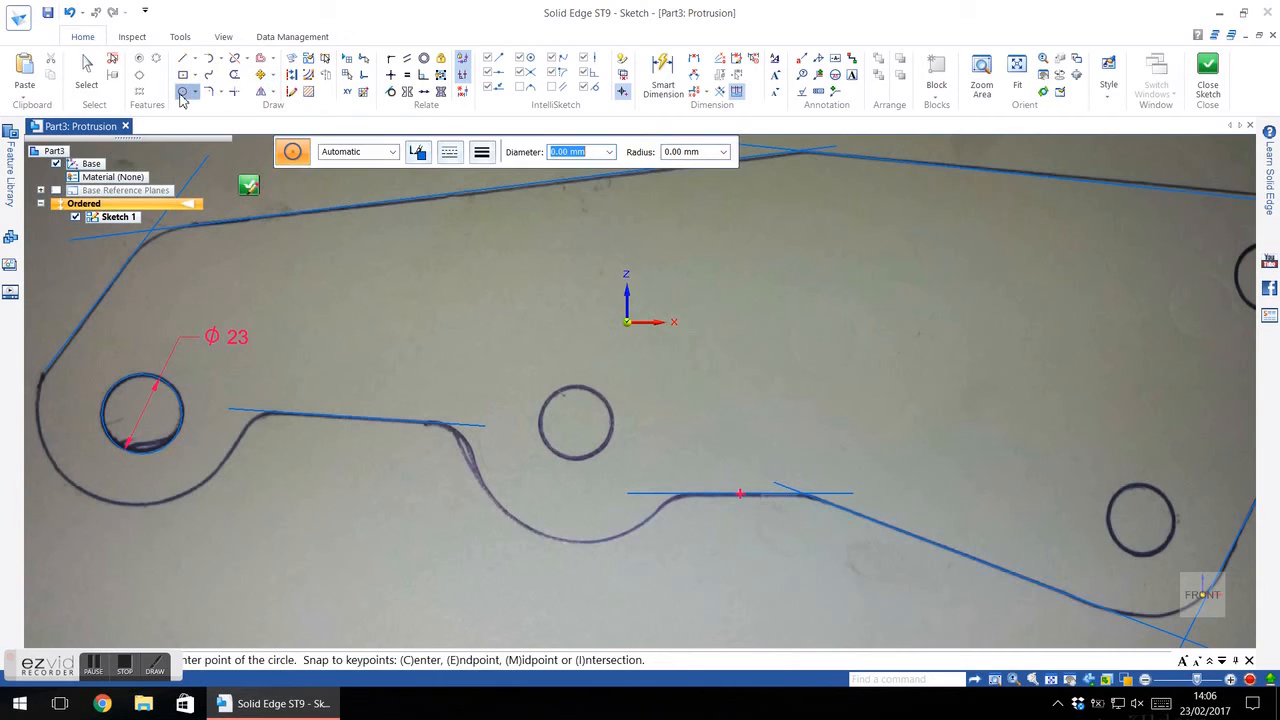
pyautogui.write('23')
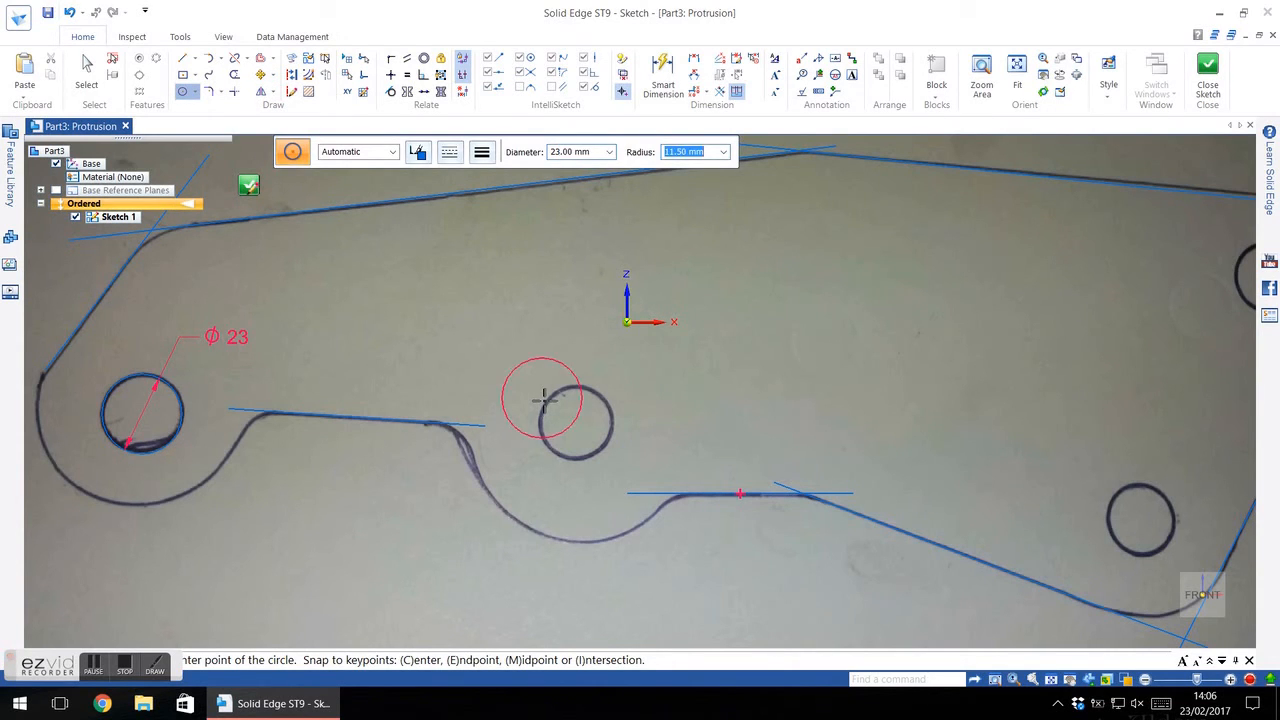
pyautogui.moveTo(576, 424)
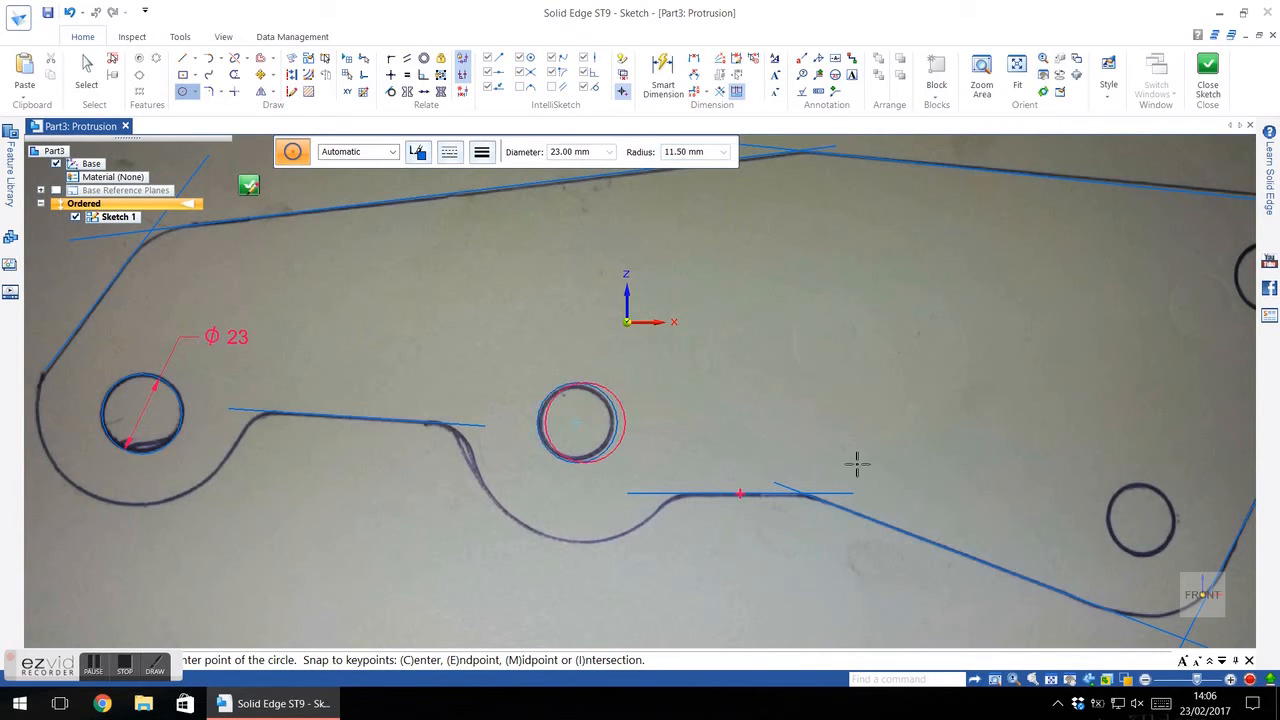
pyautogui.click(1140, 520)
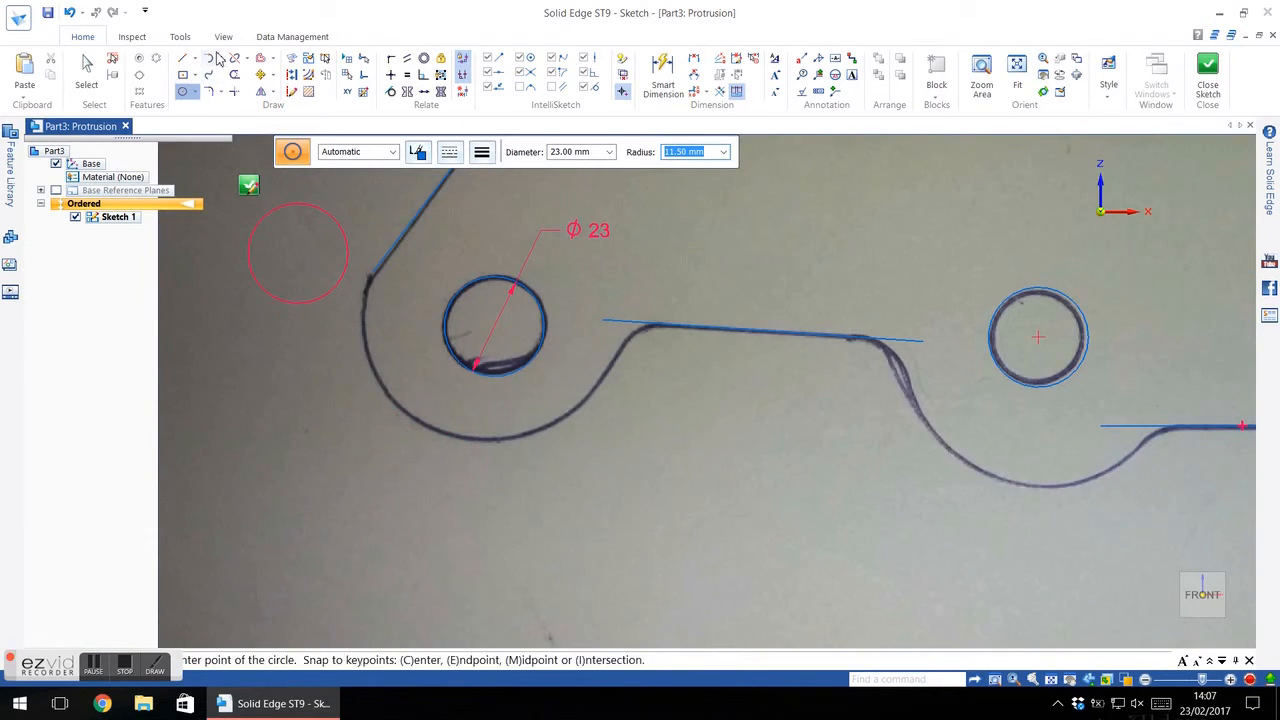
pyautogui.moveTo(210, 58)
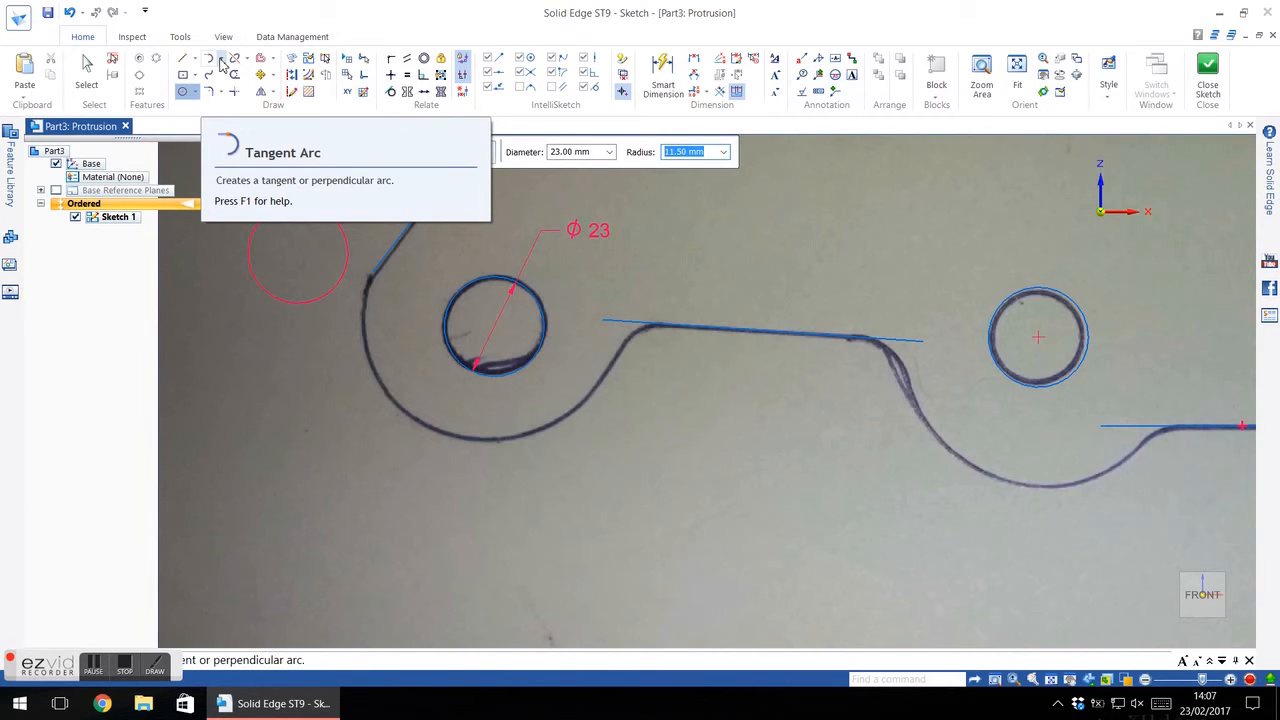
# Reactivate circle drawing for the large curves around the first two holes.
pyautogui.click(184, 92)
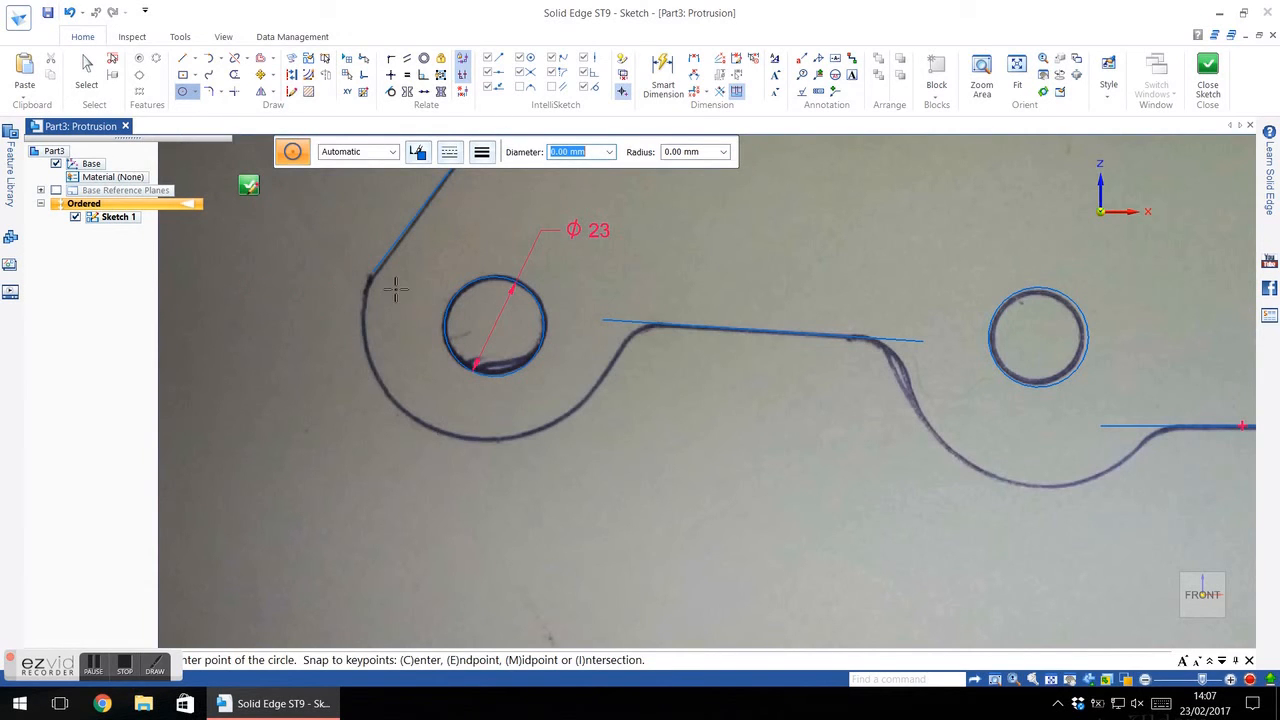
pyautogui.moveTo(540, 418)
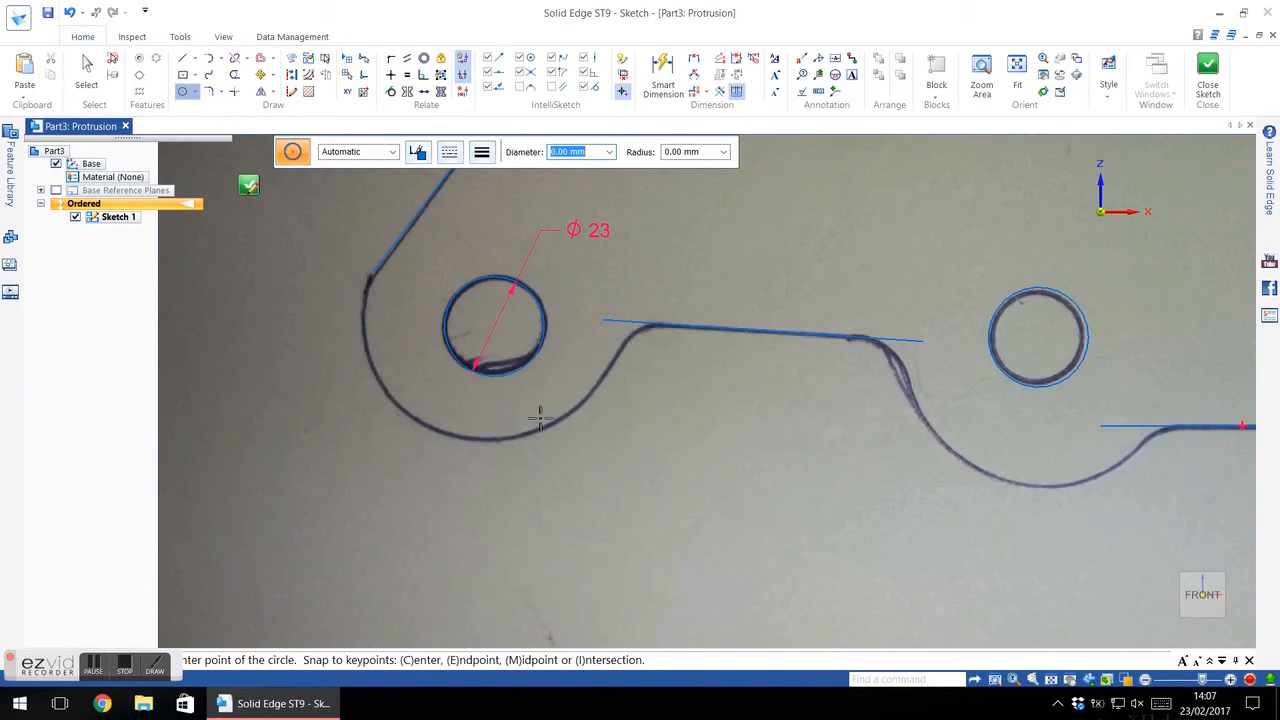
pyautogui.moveTo(484, 324)
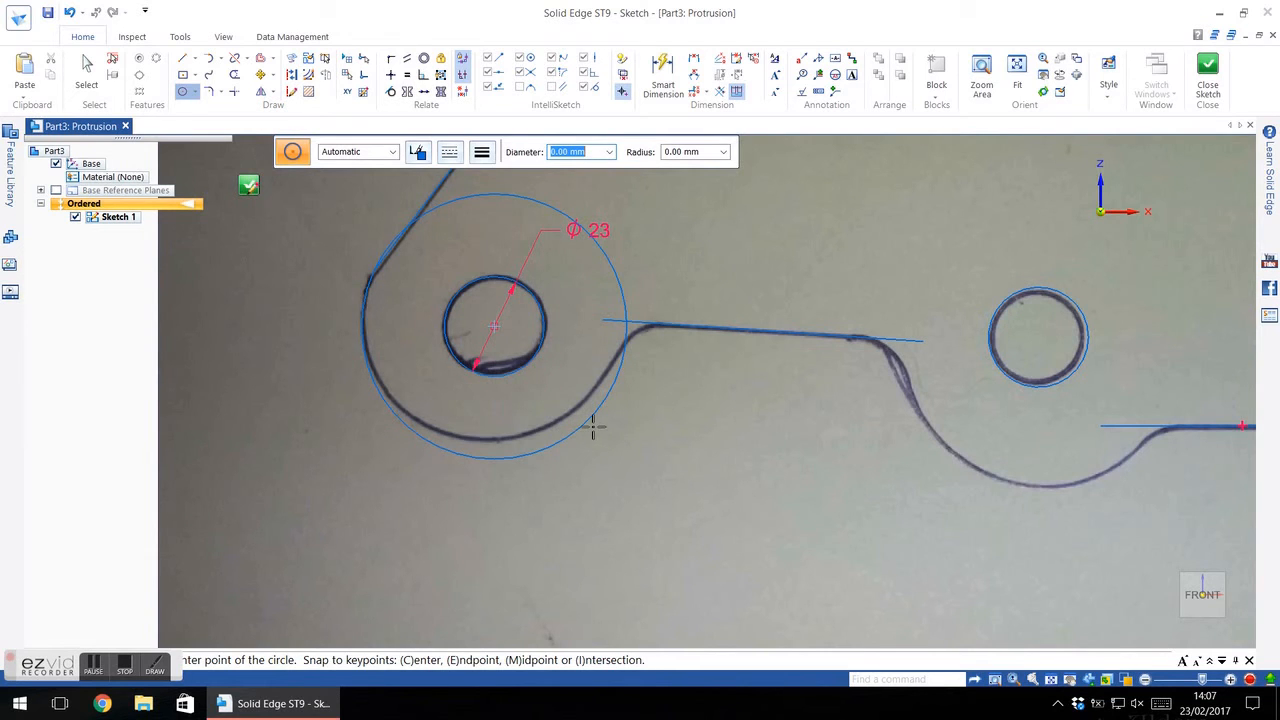
pyautogui.moveTo(504, 436)
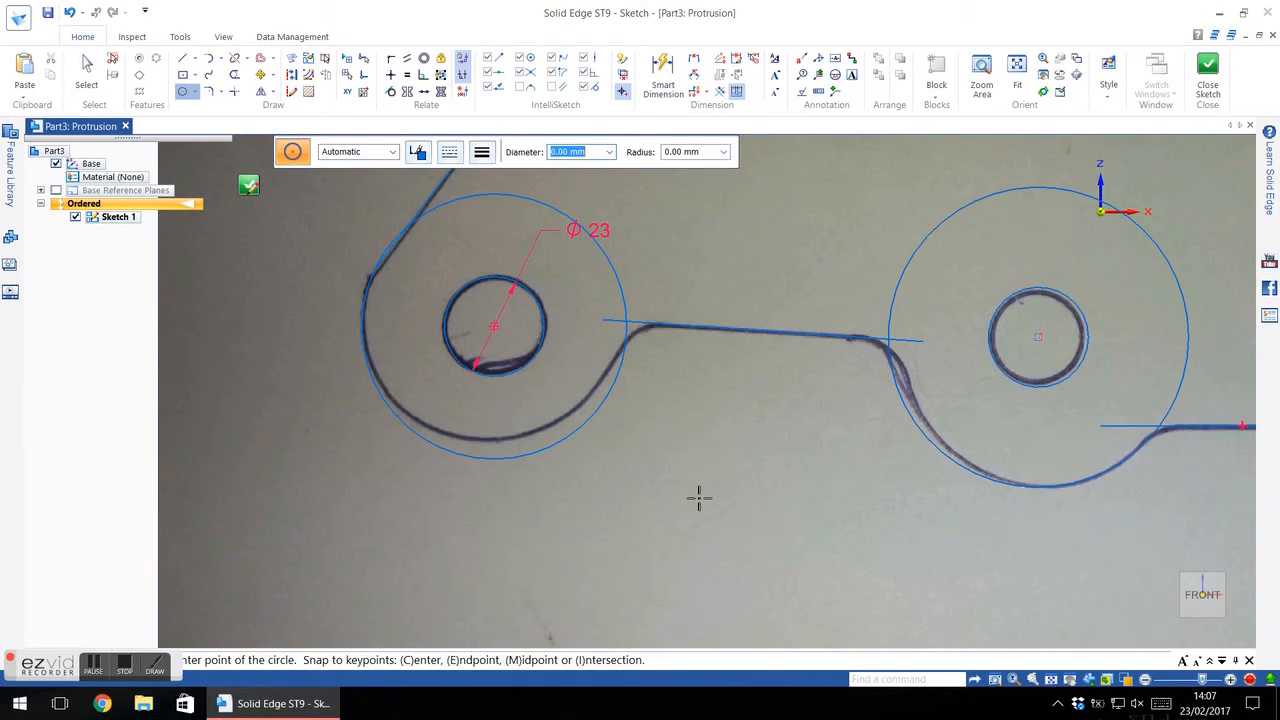
pyautogui.moveTo(694, 550)
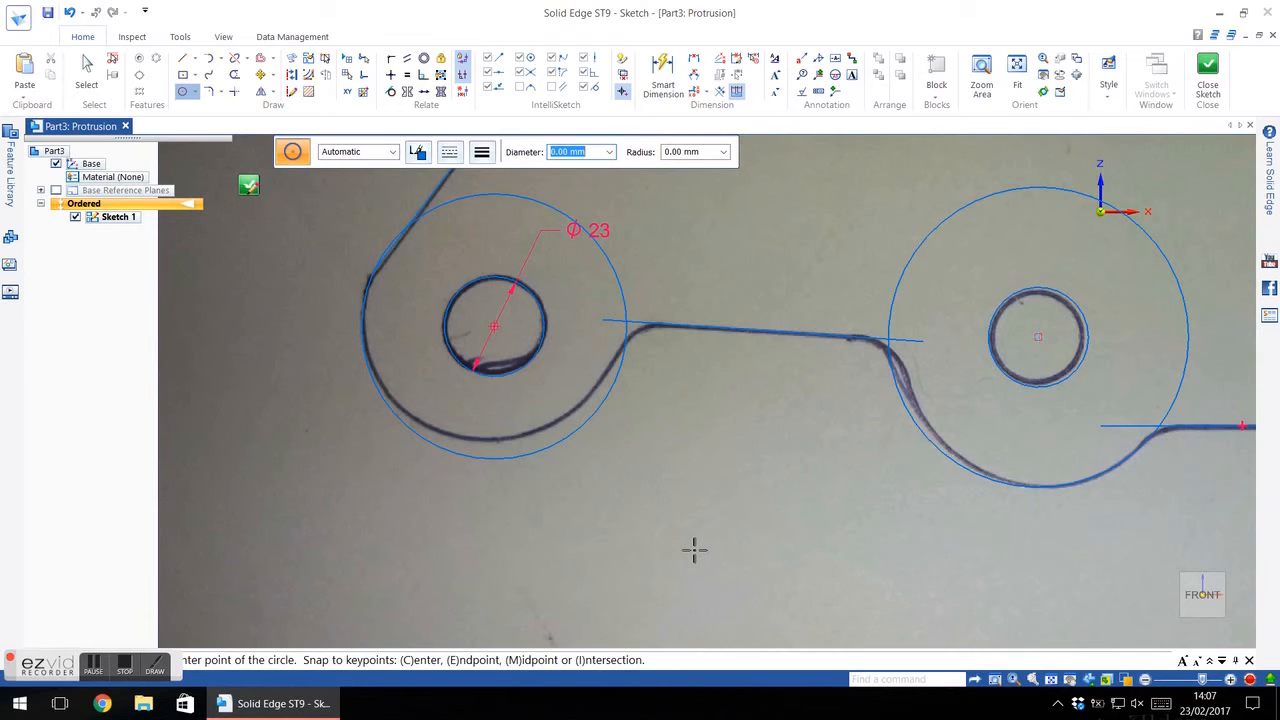
pyautogui.moveTo(208, 442)
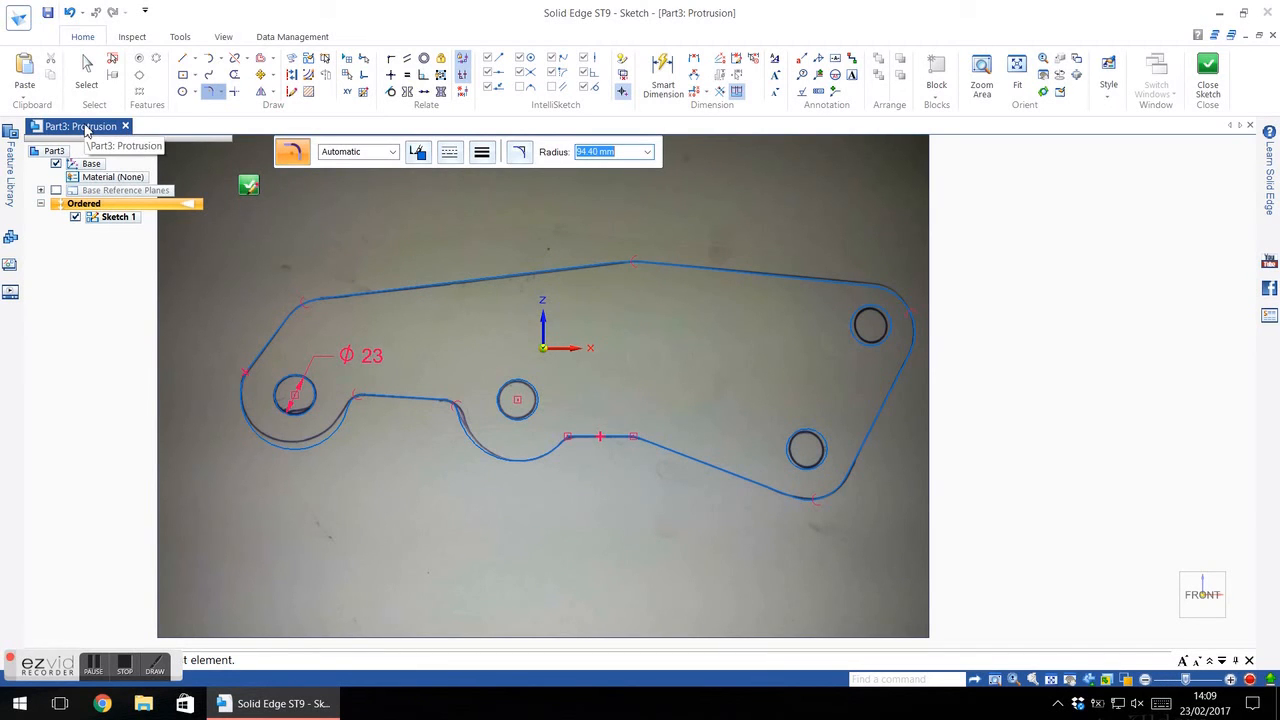
pyautogui.moveTo(278, 190)
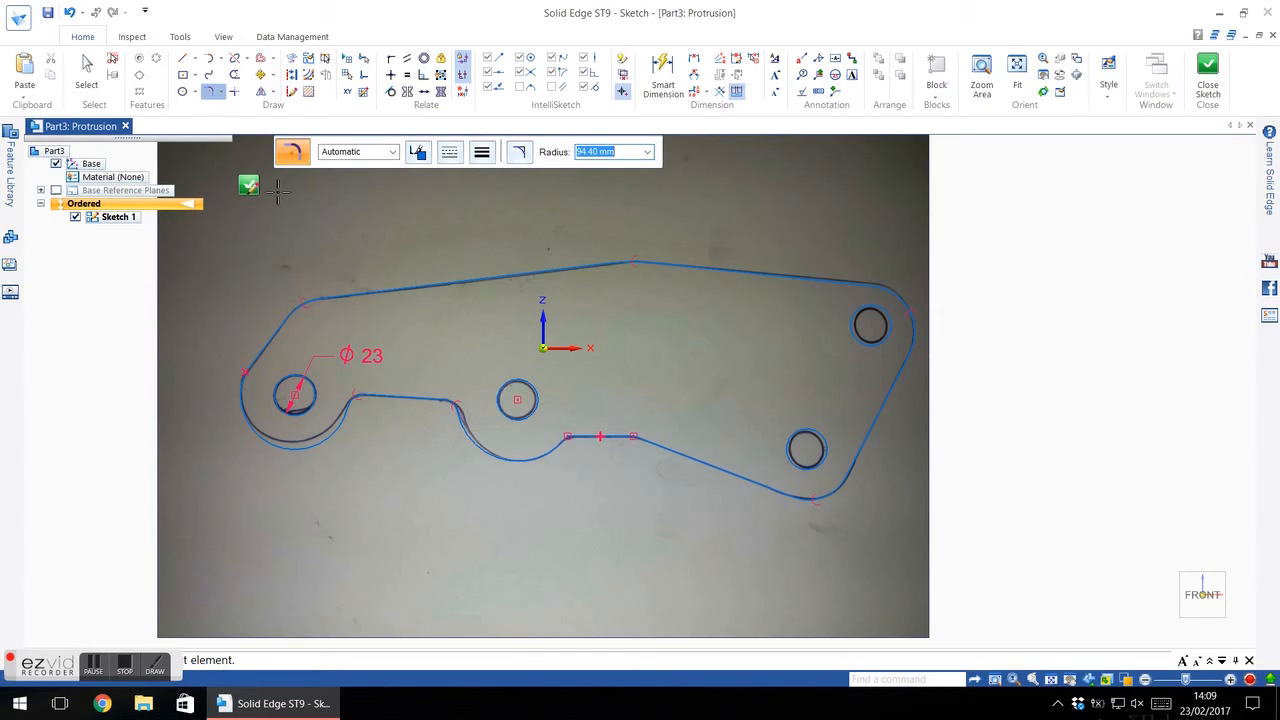
pyautogui.moveTo(1208, 70)
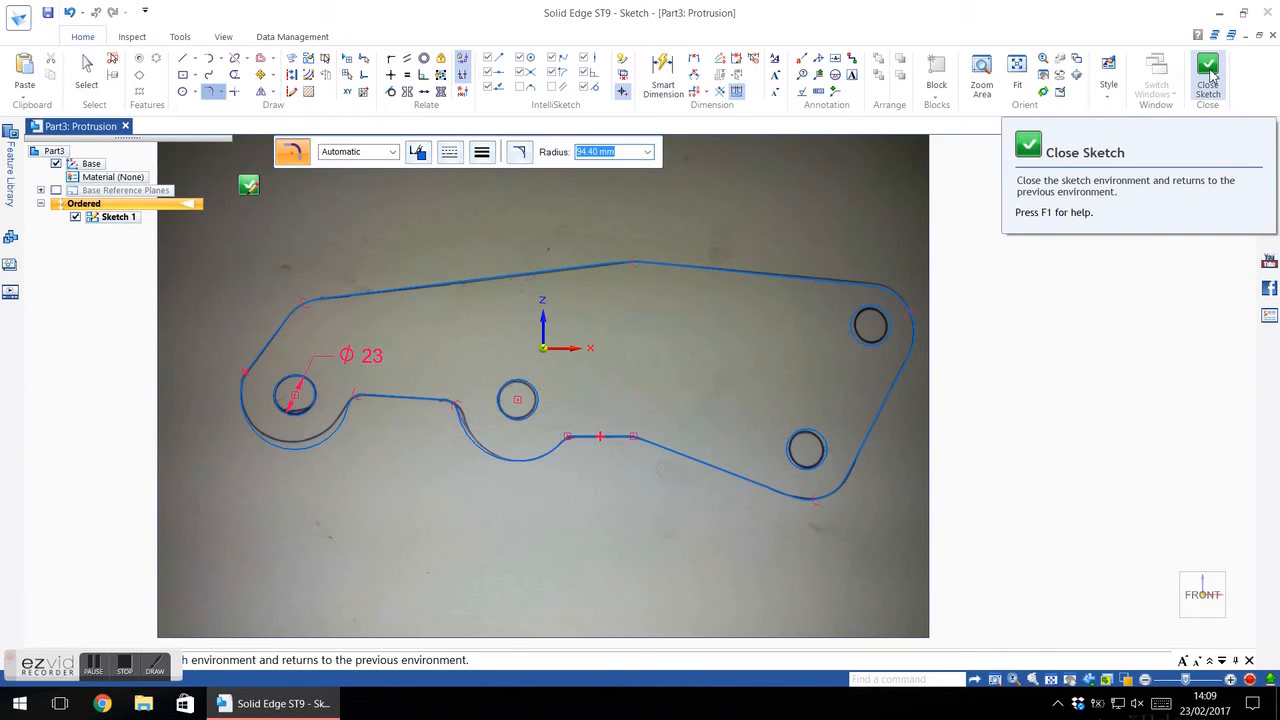
# Leave the sketch and locate where the profile intersects itself in the error report.
pyautogui.click(1208, 70)
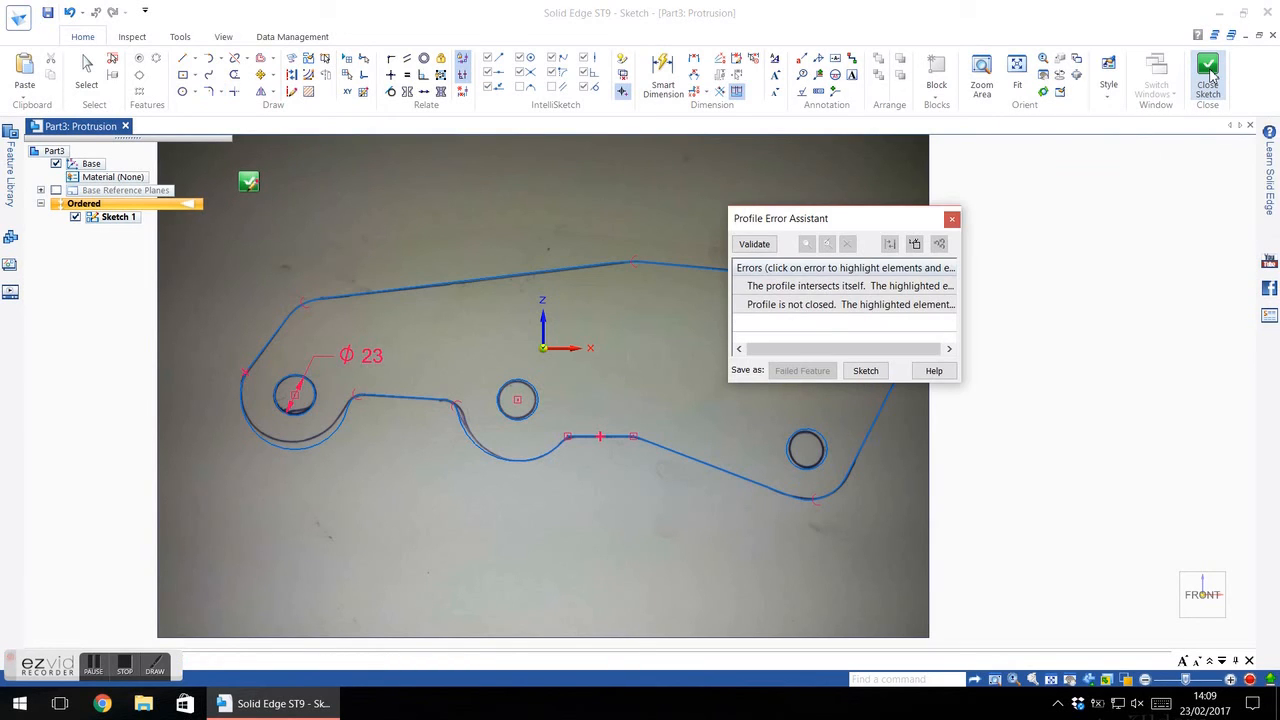
pyautogui.click(844, 284)
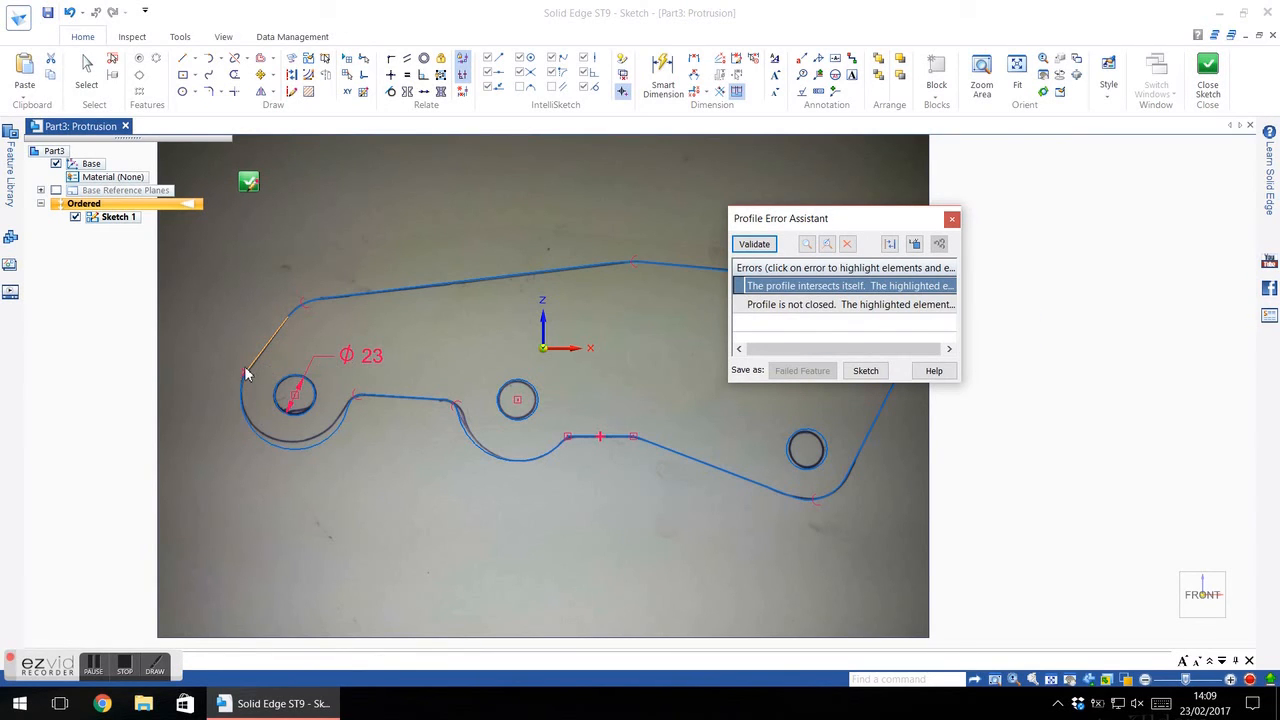
pyautogui.moveTo(186, 370)
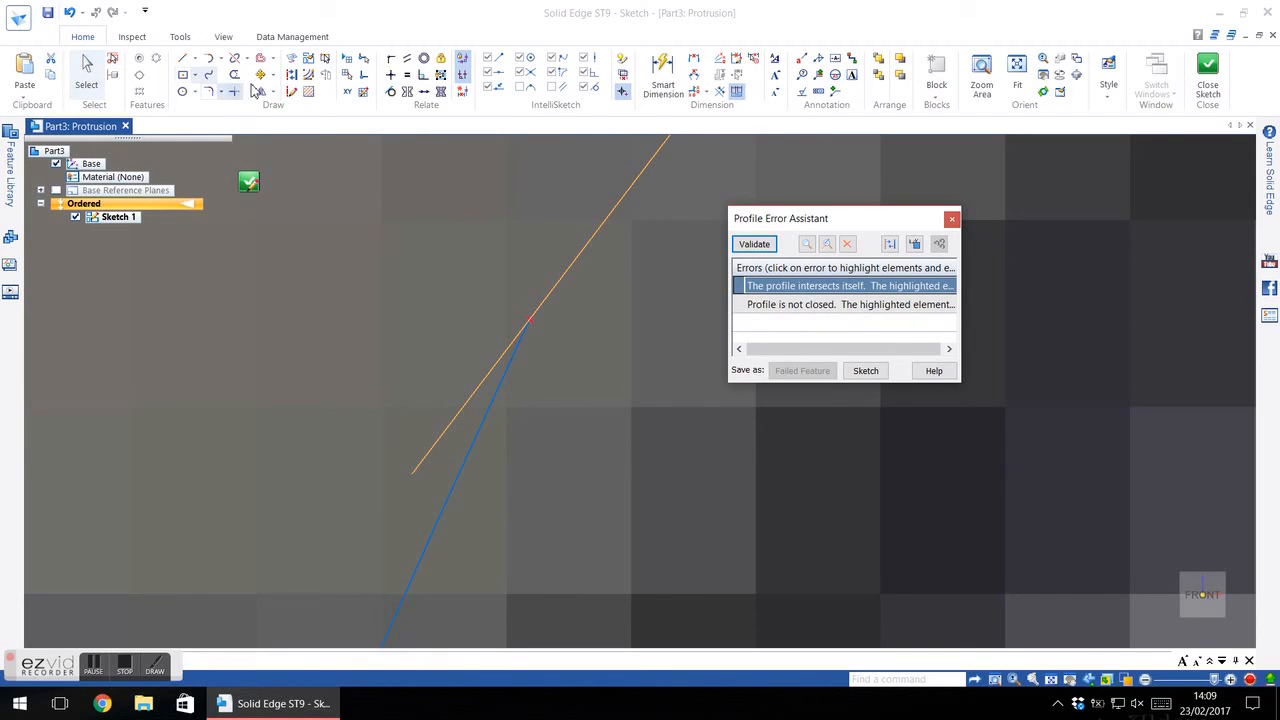
pyautogui.moveTo(236, 76)
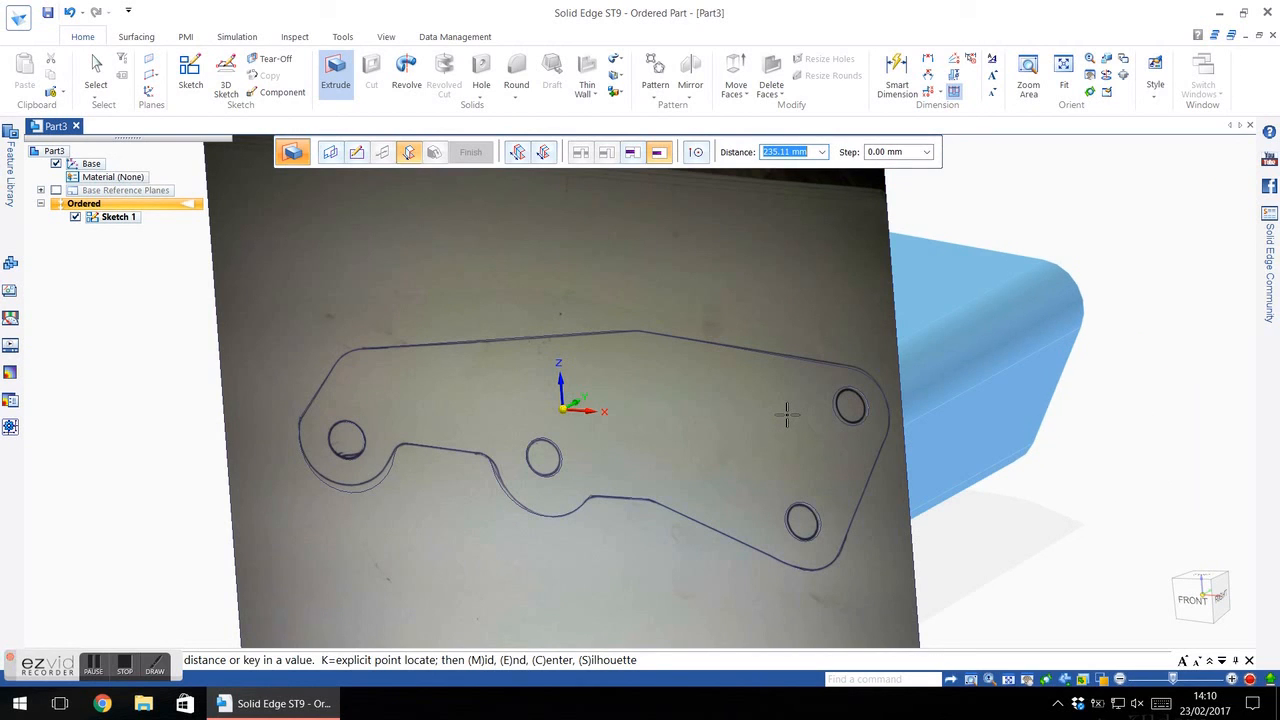
# Extrude the profile into a 10 mm thick plate, finishing Protrusion 1.
pyautogui.write('10.00 mm')
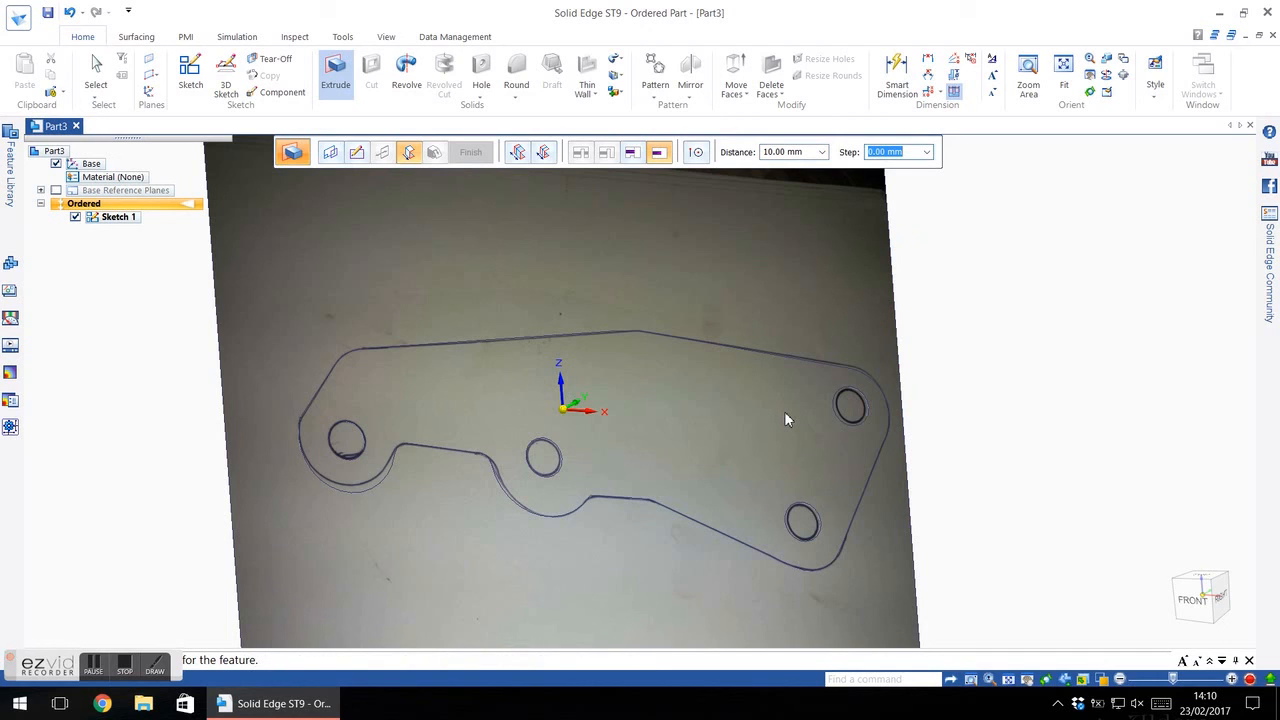
pyautogui.moveTo(1024, 368)
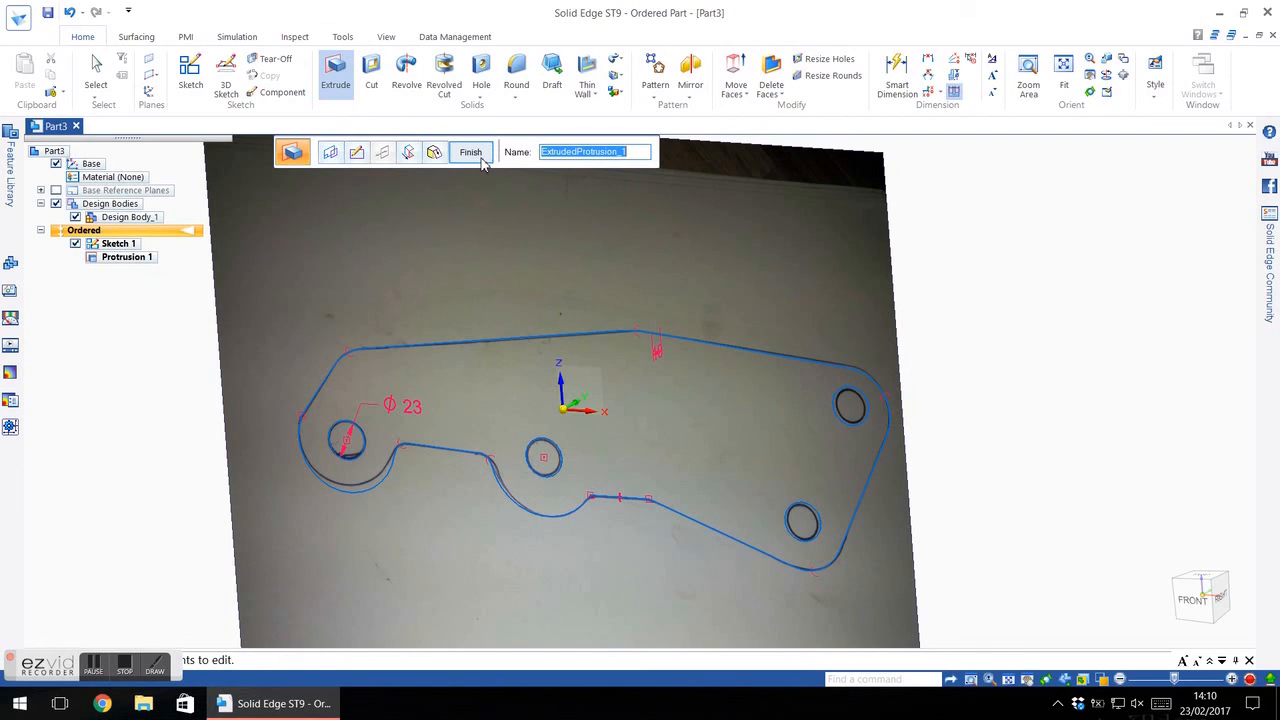
pyautogui.click(470, 152)
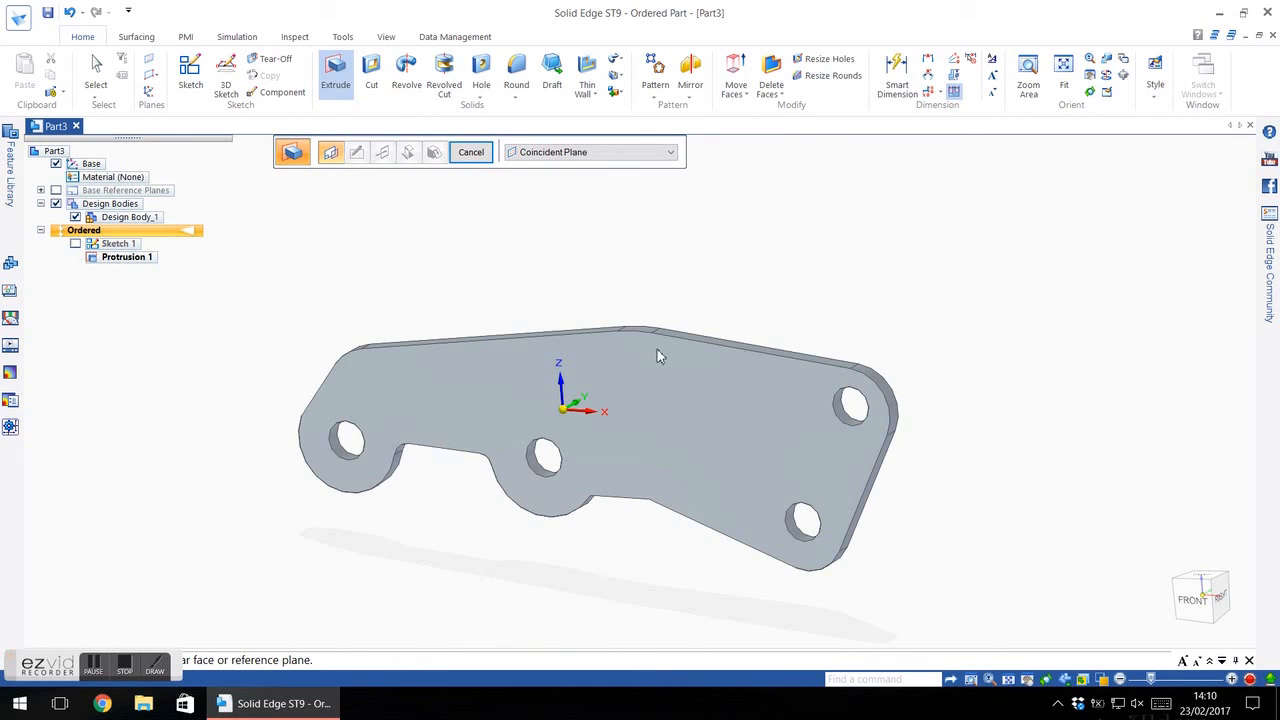
pyautogui.moveTo(660, 356); pyautogui.dragTo(804, 356)
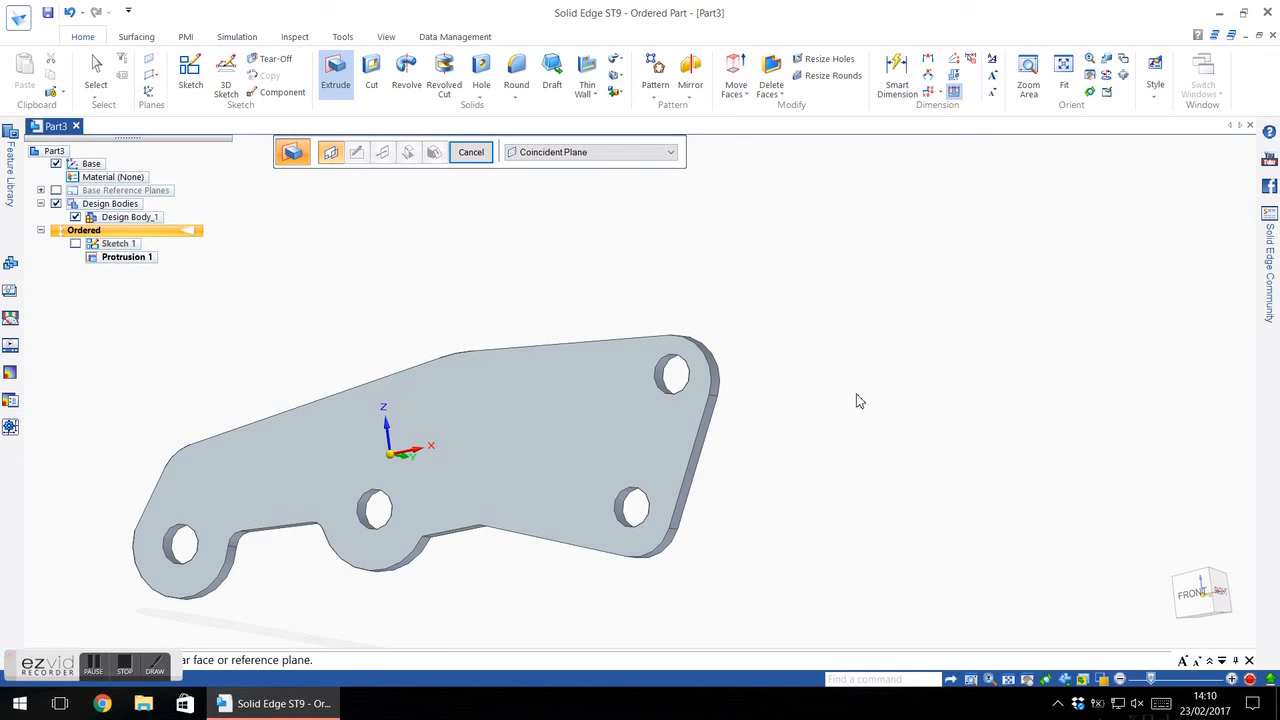
pyautogui.moveTo(700, 508)
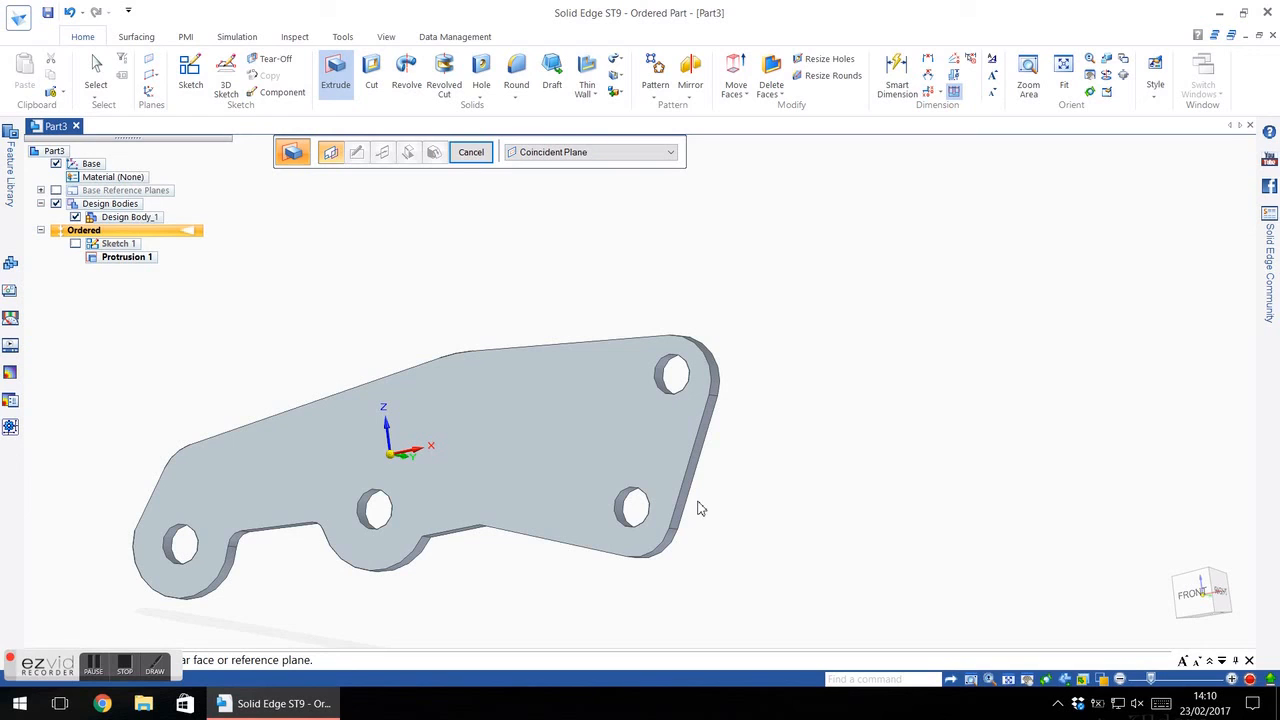
pyautogui.moveTo(796, 560)
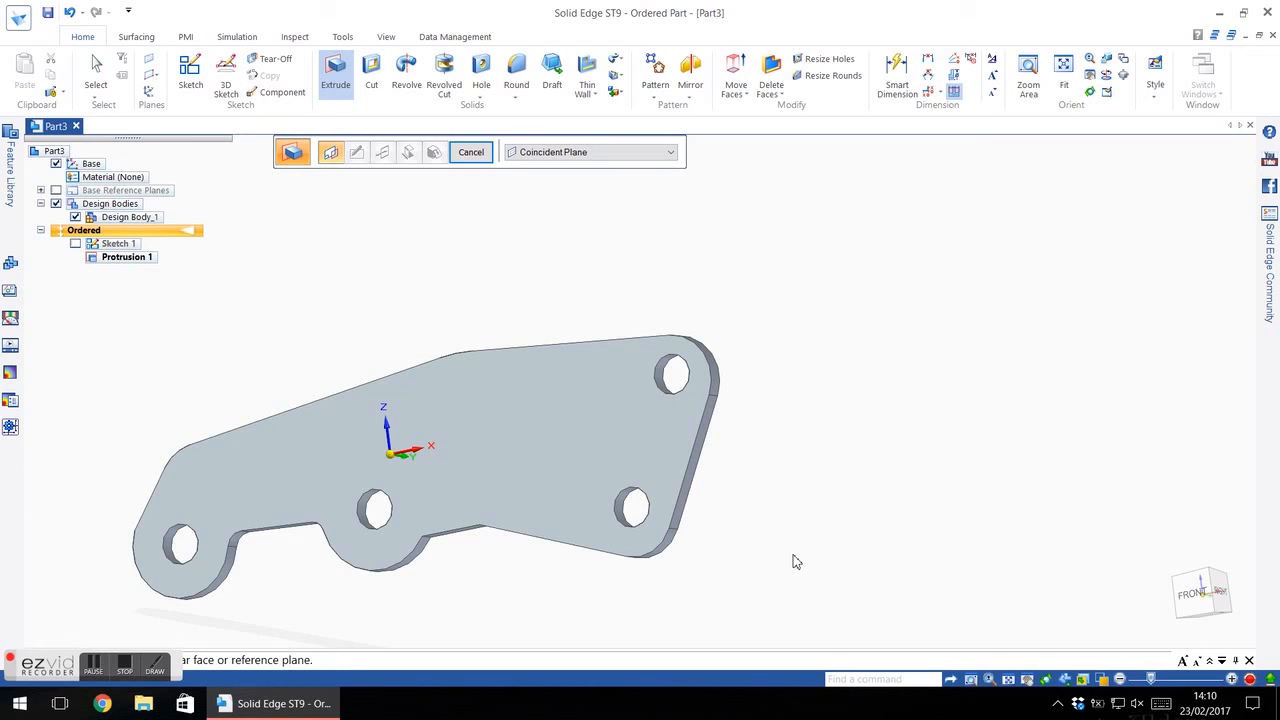